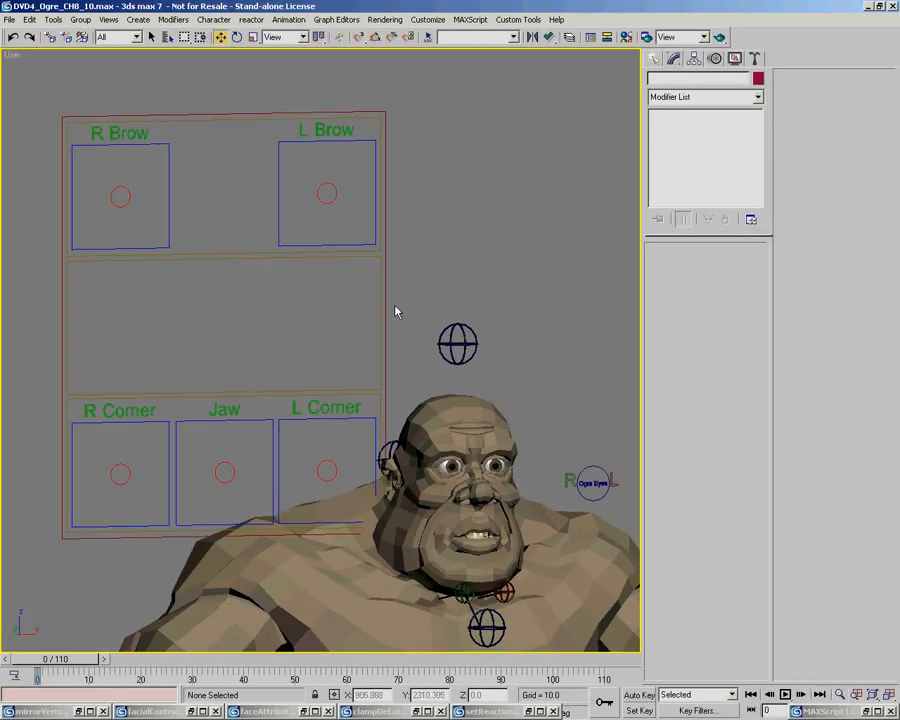
# Select the Rectangle03 control frame to show its PEN_Attribute_Holder Presets rollout
pyautogui.click(224, 300)
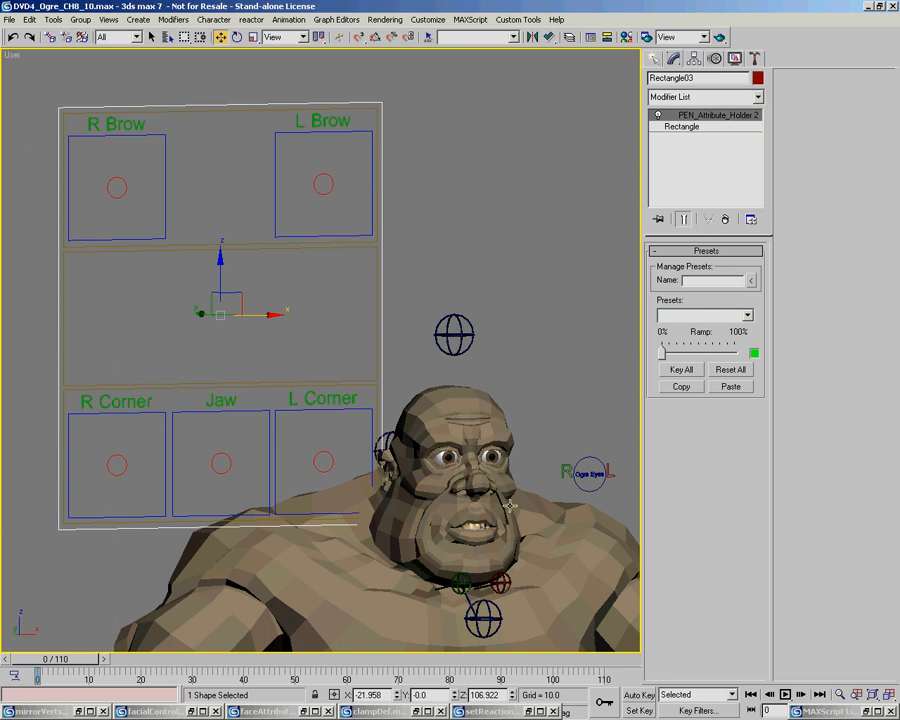
pyautogui.moveTo(244, 210)
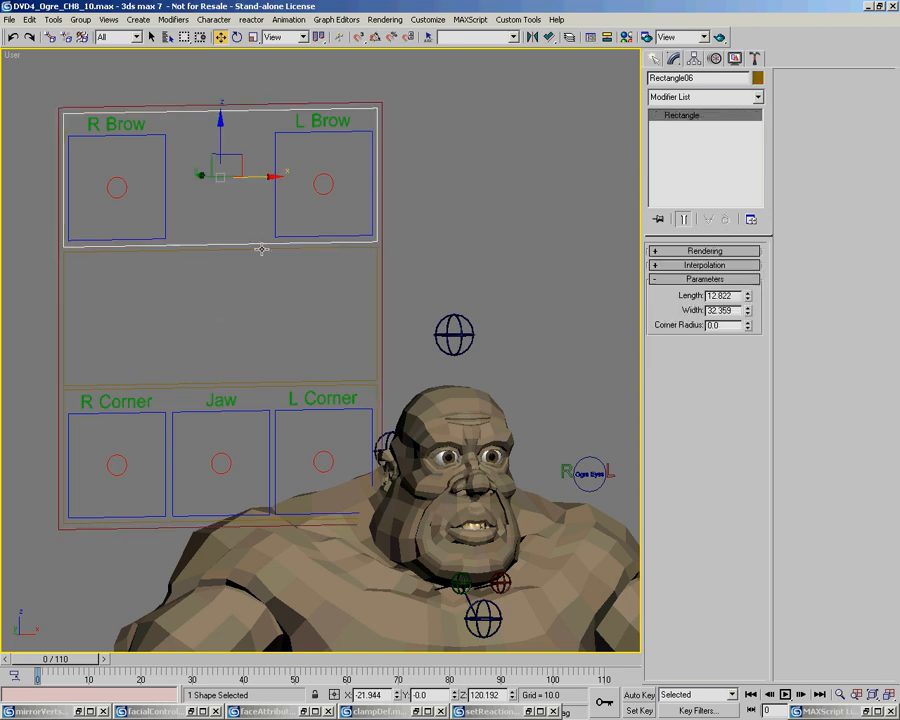
pyautogui.click(220, 462)
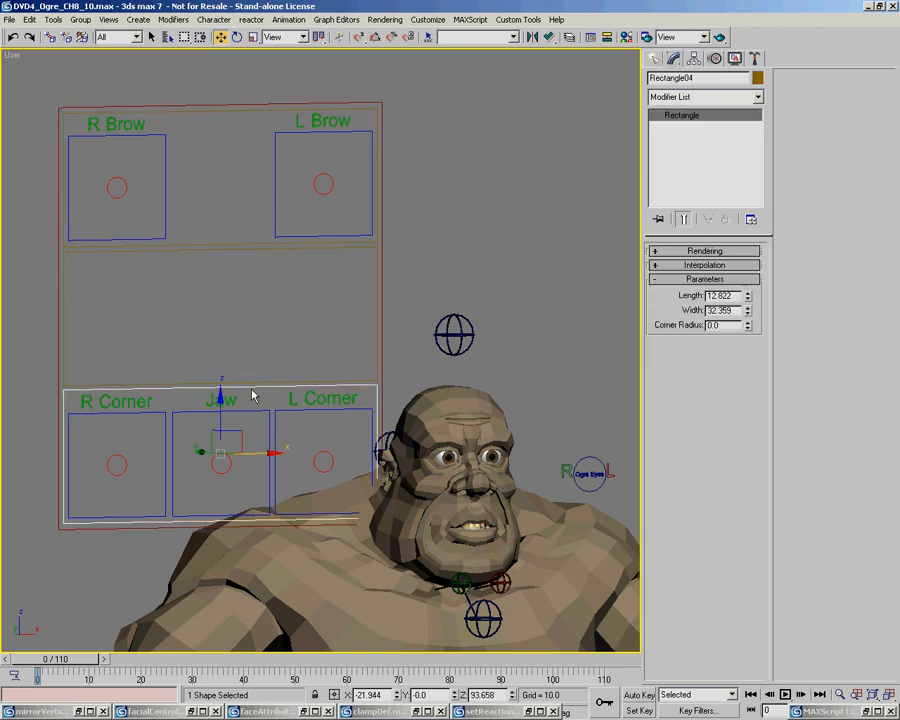
pyautogui.moveTo(168, 412)
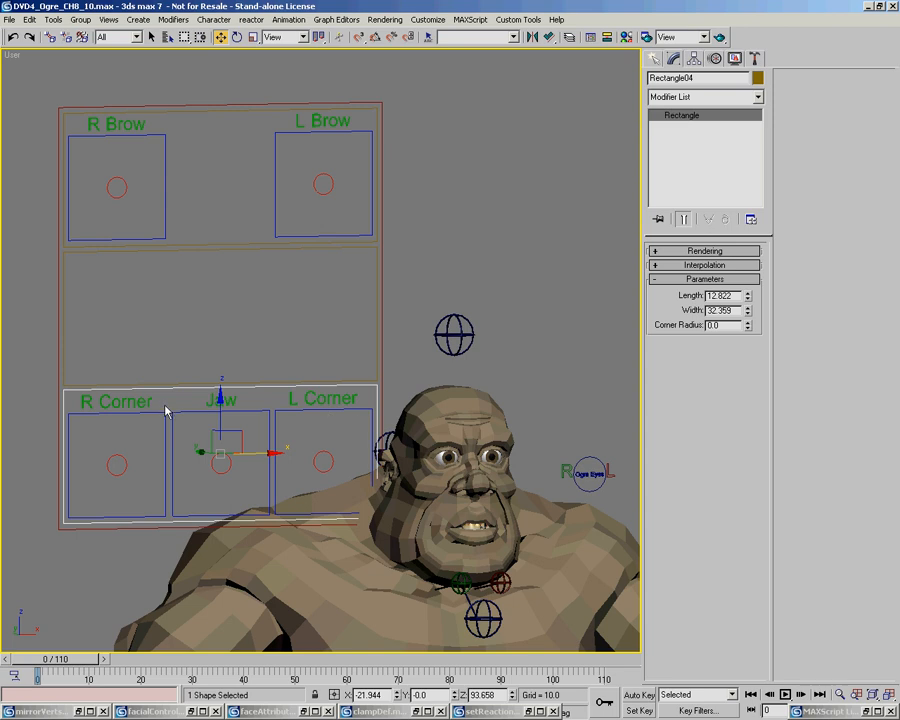
pyautogui.moveTo(92, 462)
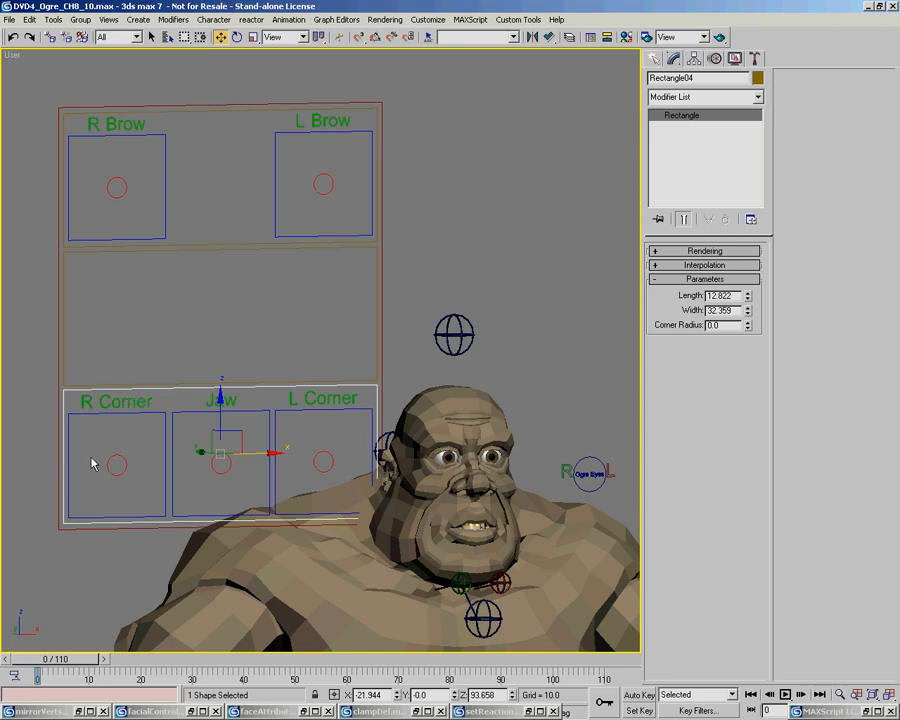
pyautogui.moveTo(192, 272)
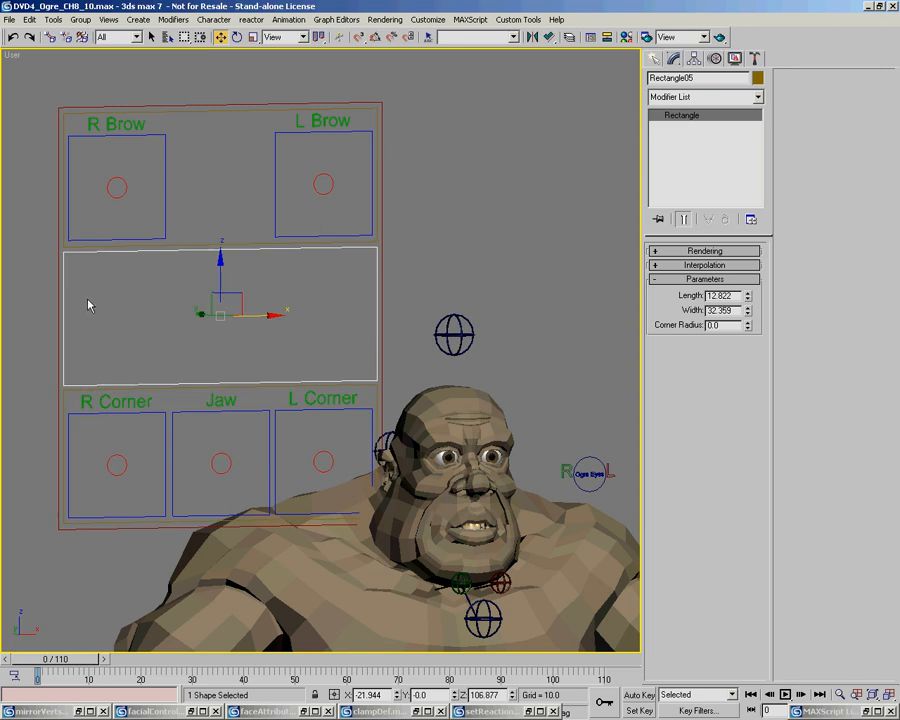
pyautogui.moveTo(140, 184)
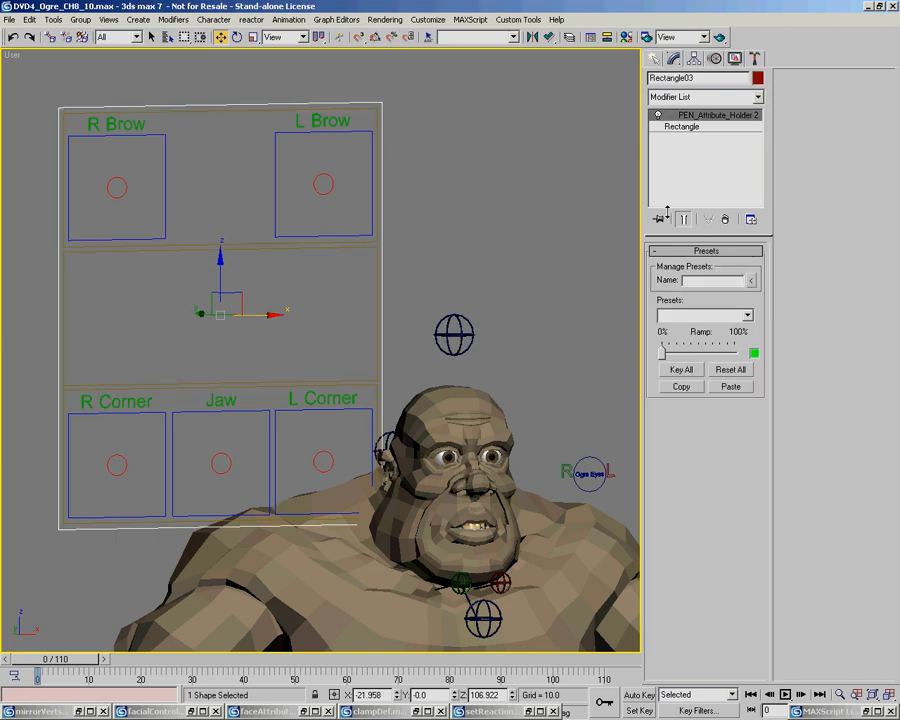
pyautogui.moveTo(684, 180)
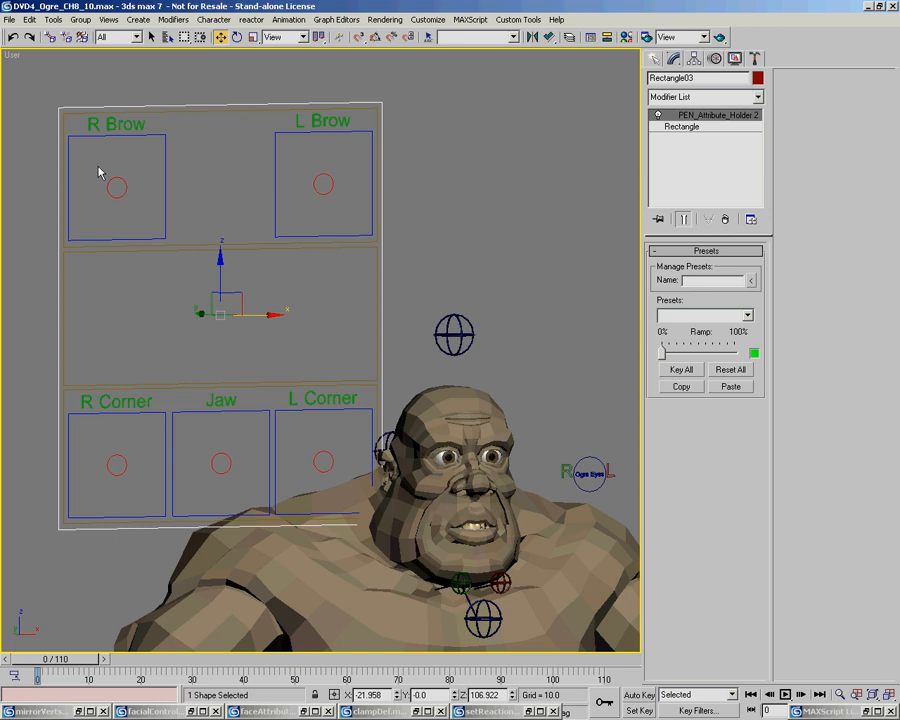
pyautogui.moveTo(130, 160)
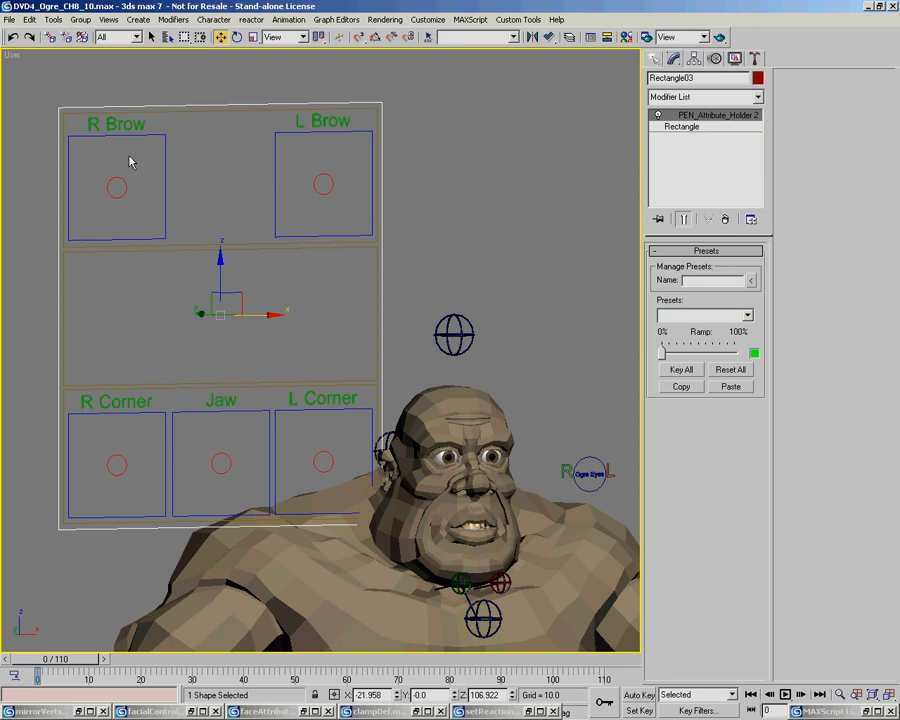
pyautogui.moveTo(696, 302)
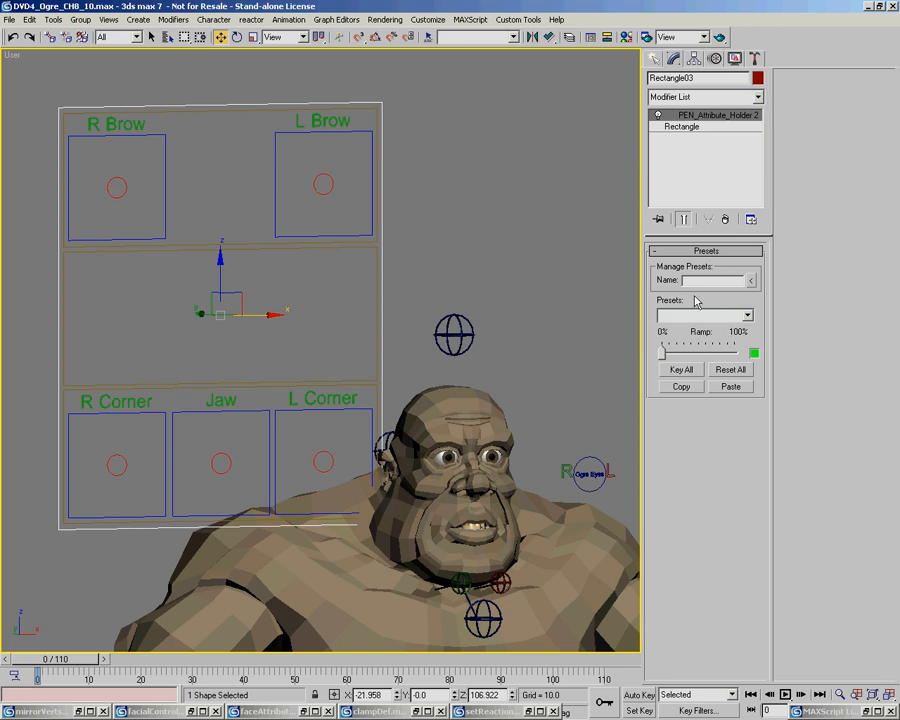
pyautogui.moveTo(644, 284)
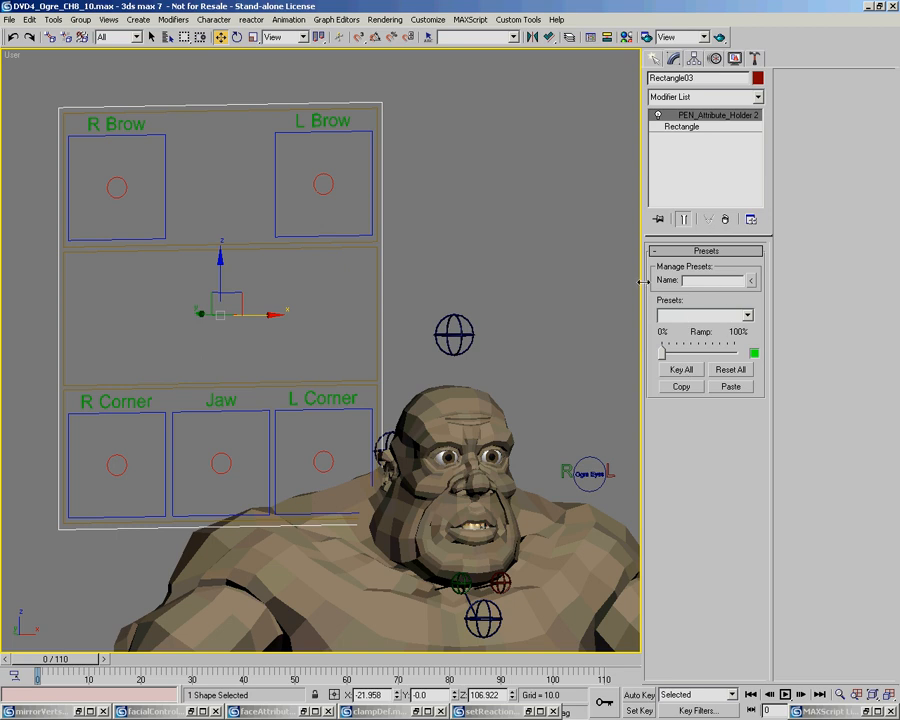
pyautogui.moveTo(708, 344)
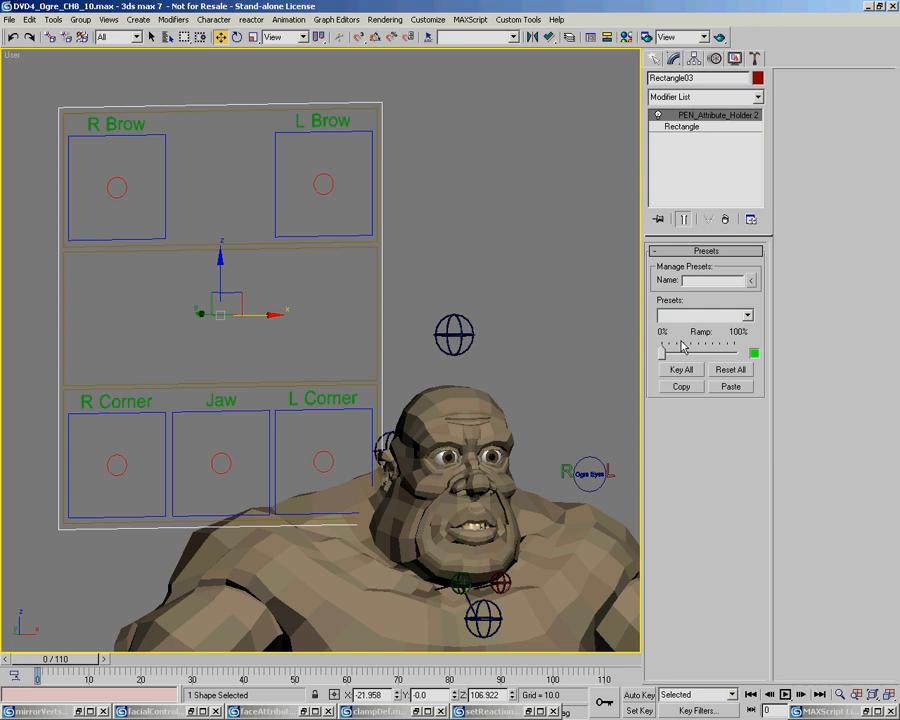
pyautogui.click(338, 20)
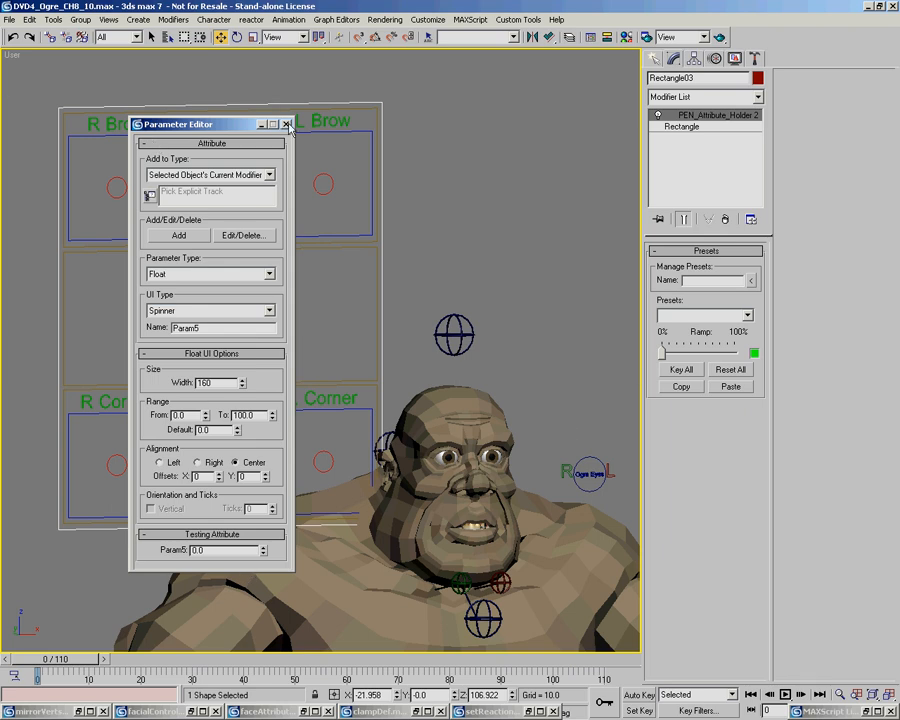
pyautogui.moveTo(288, 124)
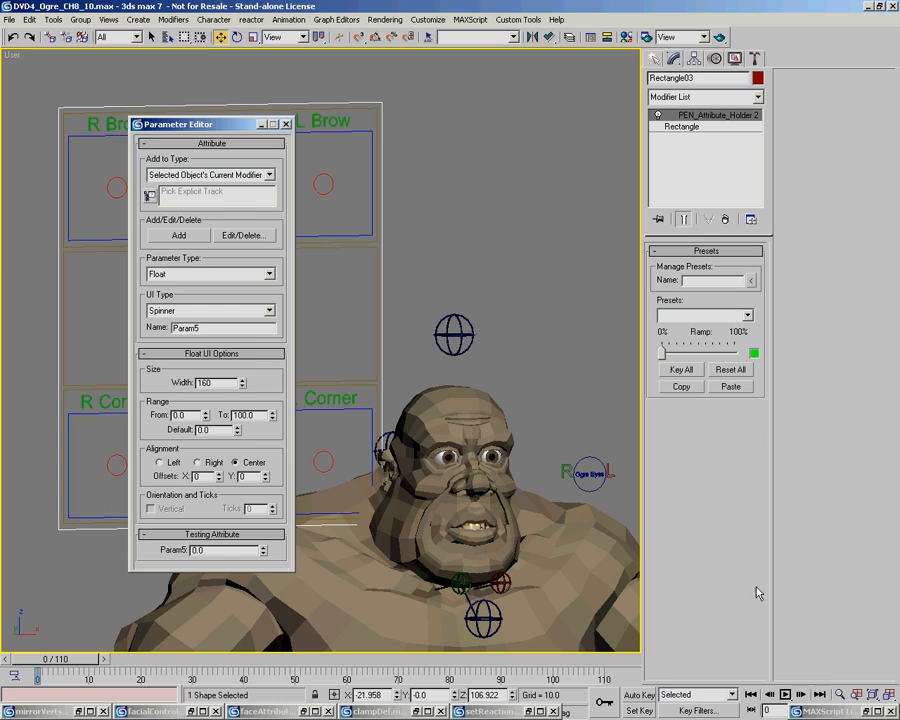
pyautogui.click(286, 124)
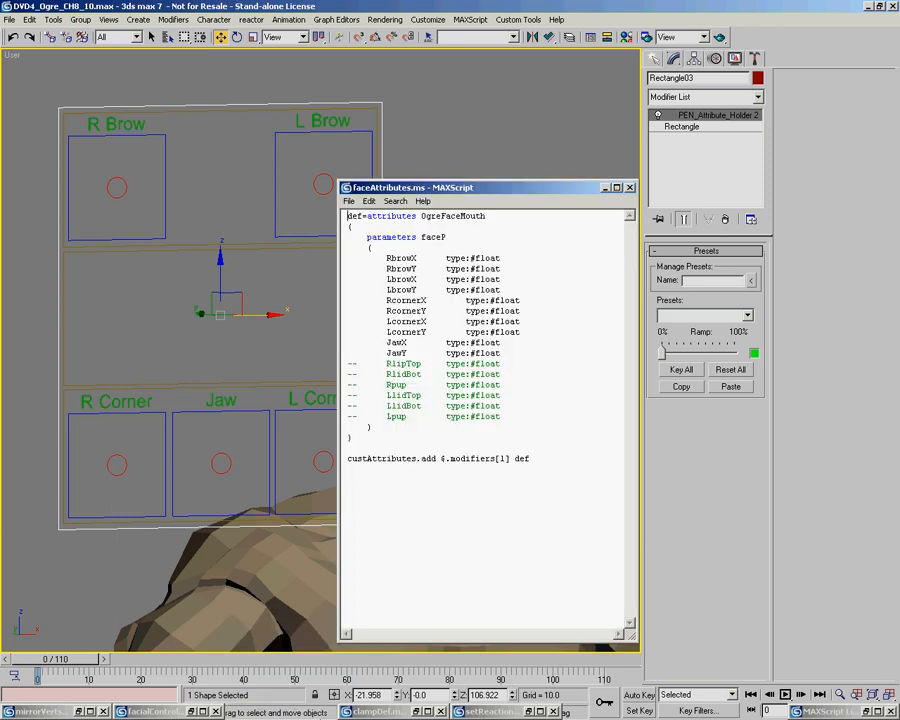
# Uncomment the RlipTop–Lpup parameter lines in faceAttributes.ms
pyautogui.moveTo(490, 188); pyautogui.dragTo(476, 176)
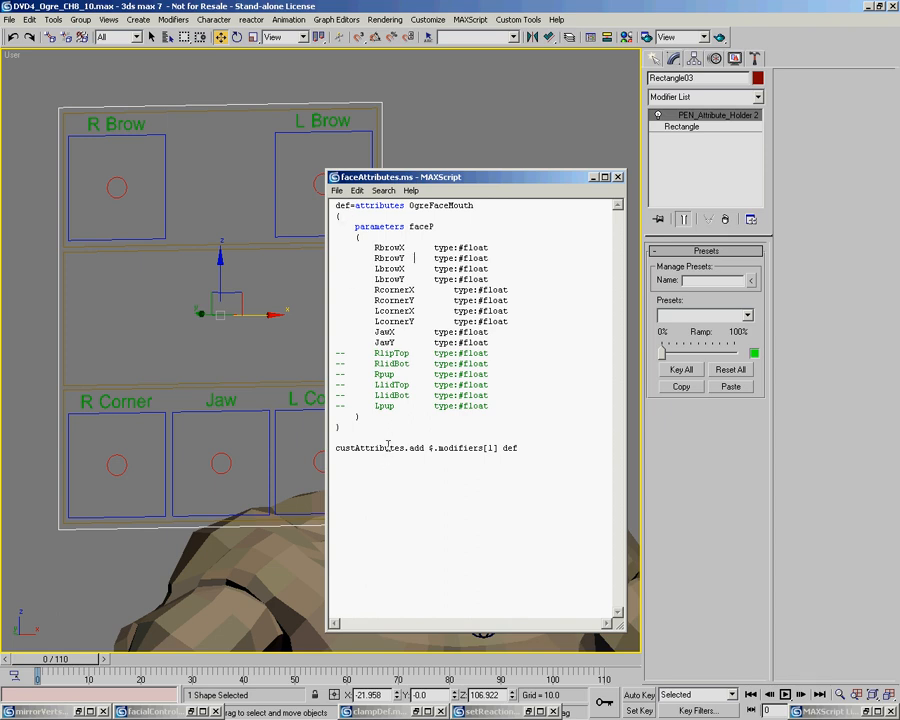
pyautogui.moveTo(326, 360)
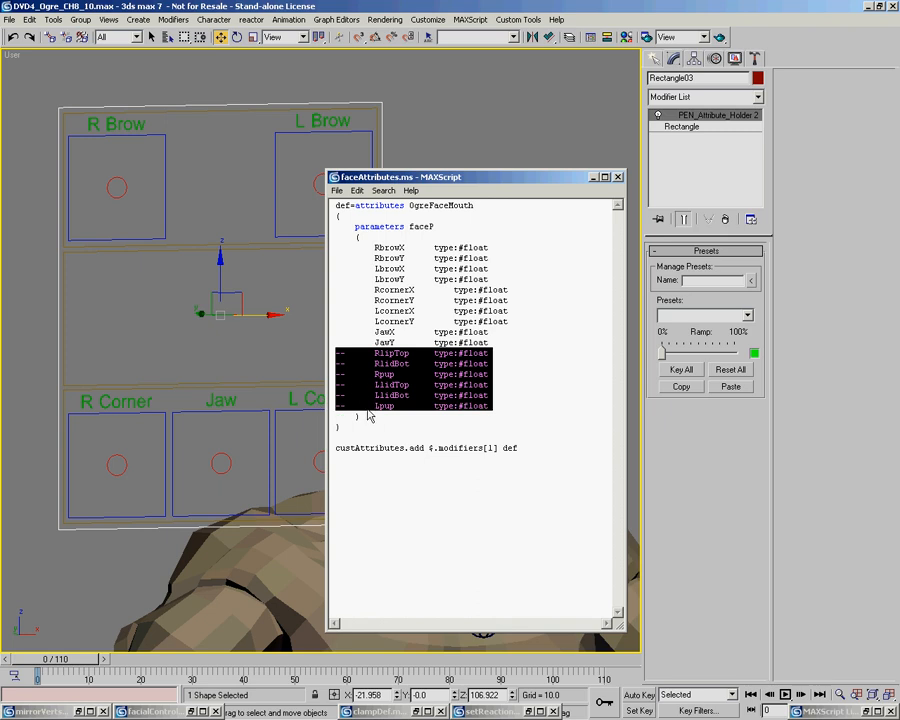
pyautogui.moveTo(472, 184)
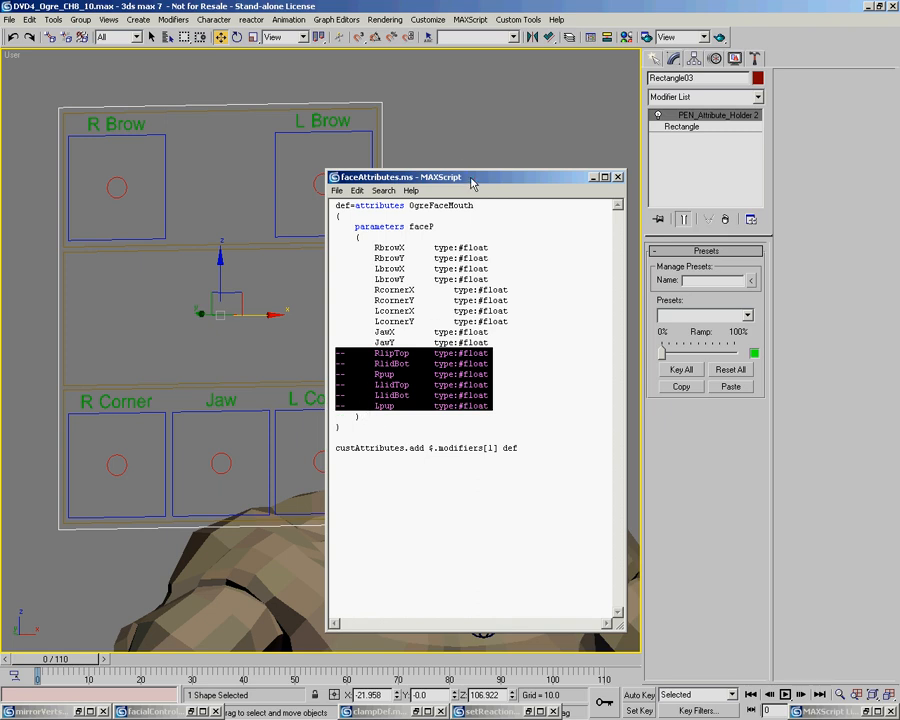
pyautogui.moveTo(470, 176); pyautogui.dragTo(444, 168)
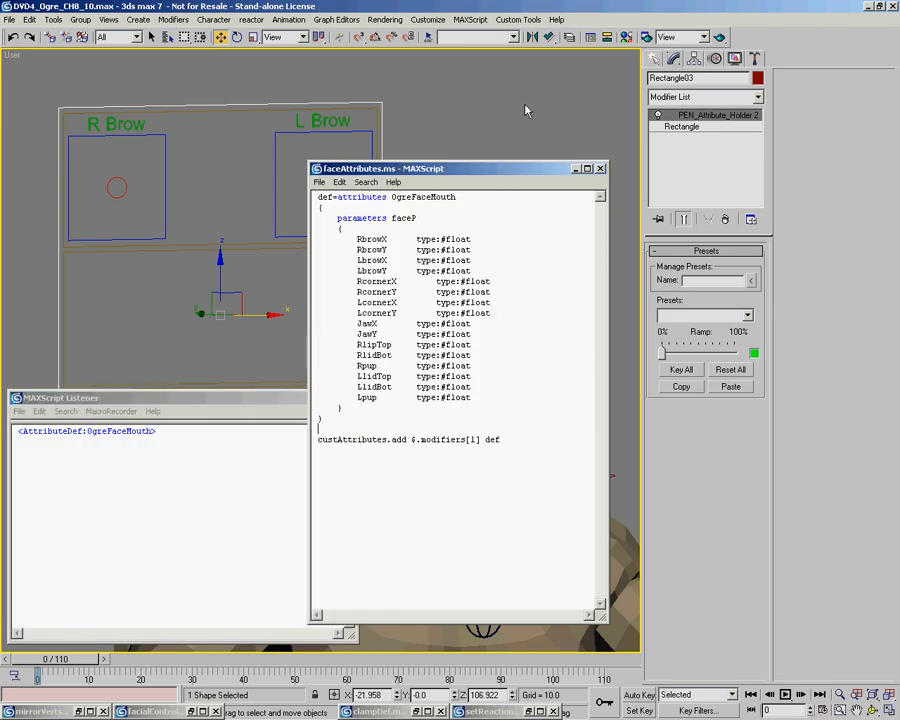
# Evaluate the script so the listener returns true, then reach the Graph Editors menu
pyautogui.moveTo(456, 168); pyautogui.dragTo(496, 94)
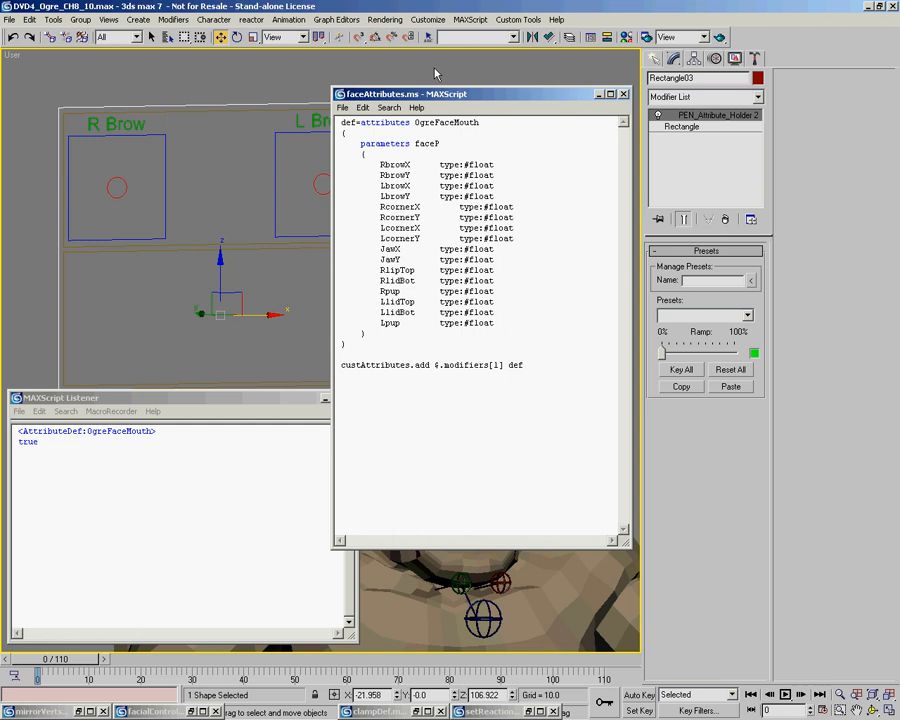
pyautogui.click(336, 20)
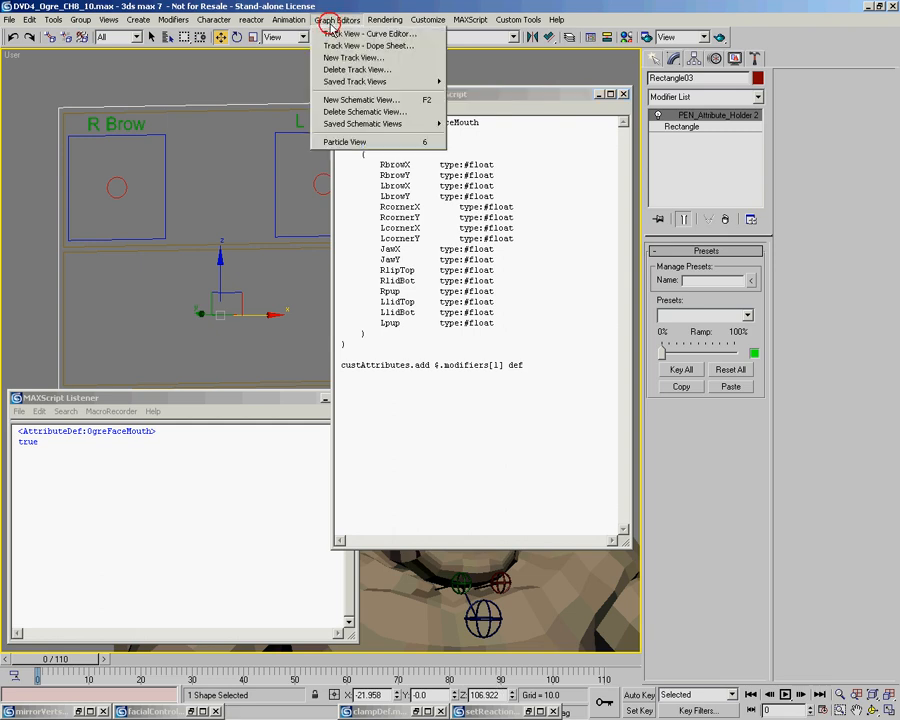
# Open saved track view Untitled 3 and expand Rectangle03 down to the OgreFaceMouth tracks
pyautogui.click(356, 80)
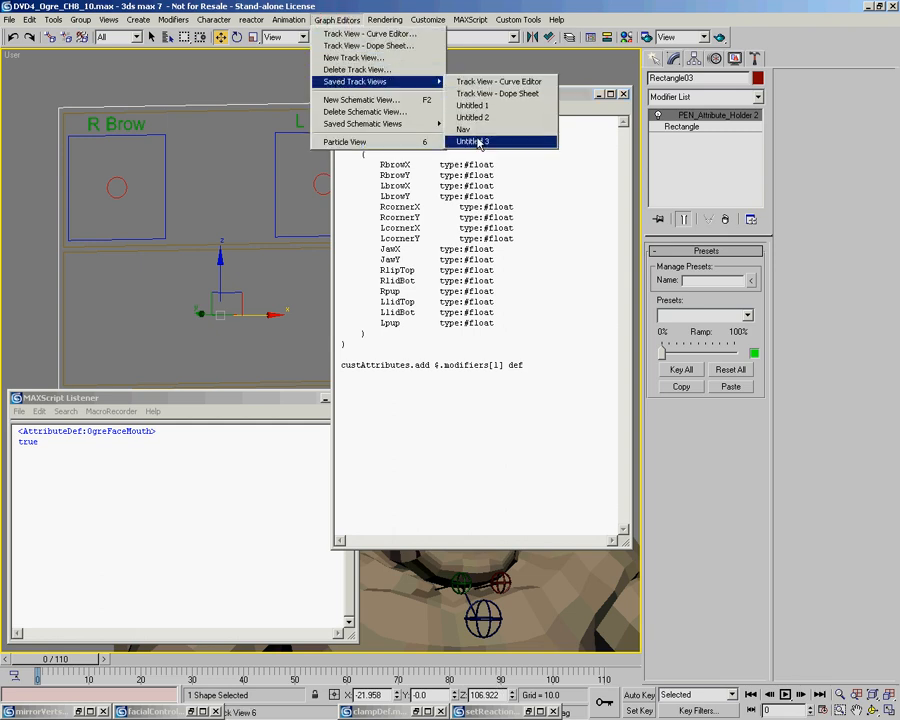
pyautogui.click(472, 140)
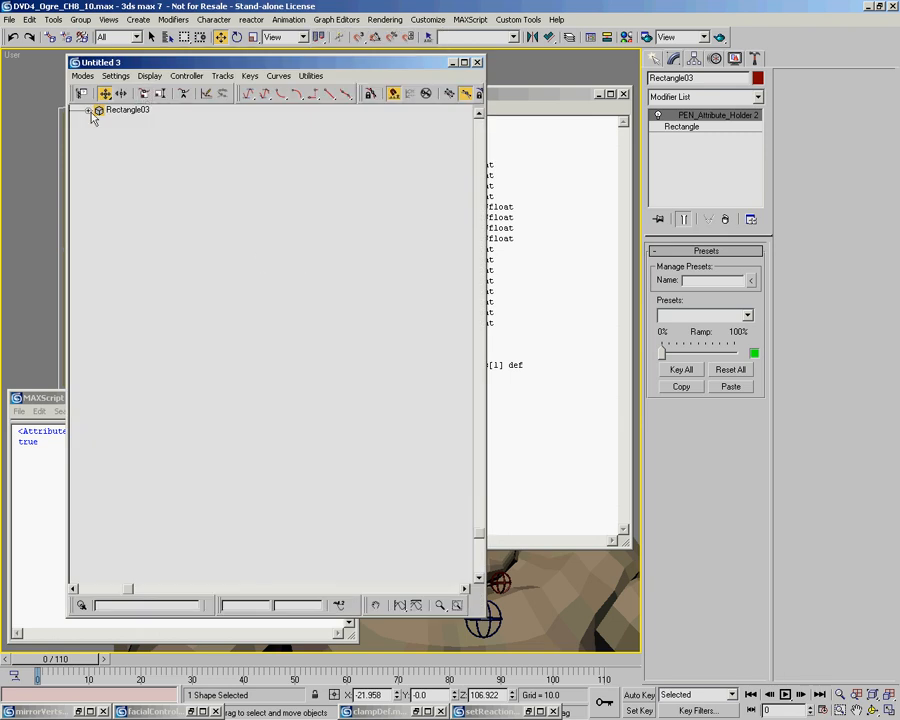
pyautogui.click(88, 110)
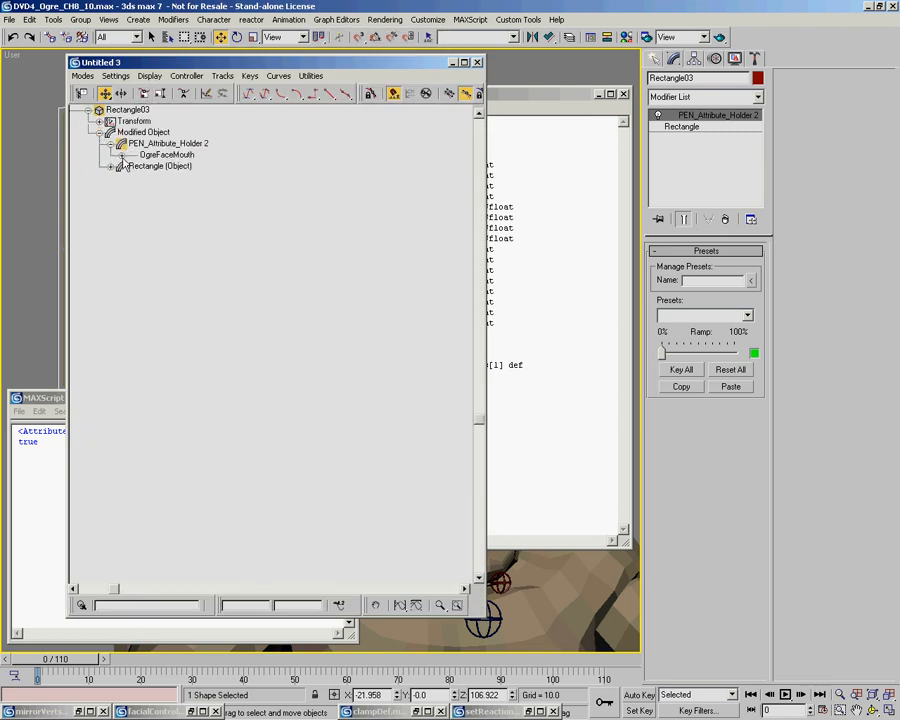
pyautogui.click(122, 156)
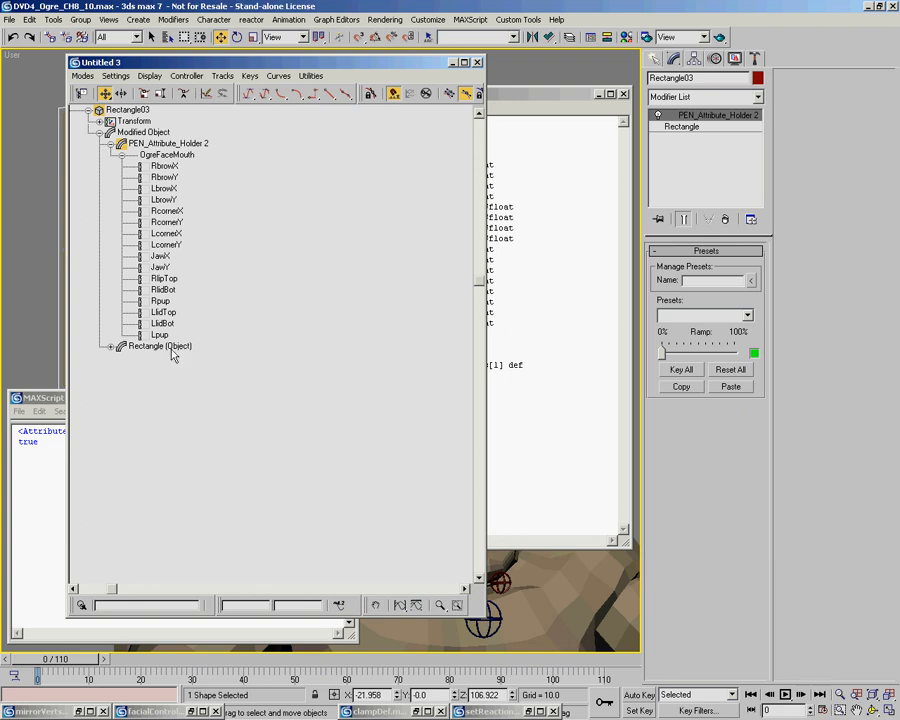
pyautogui.moveTo(360, 246)
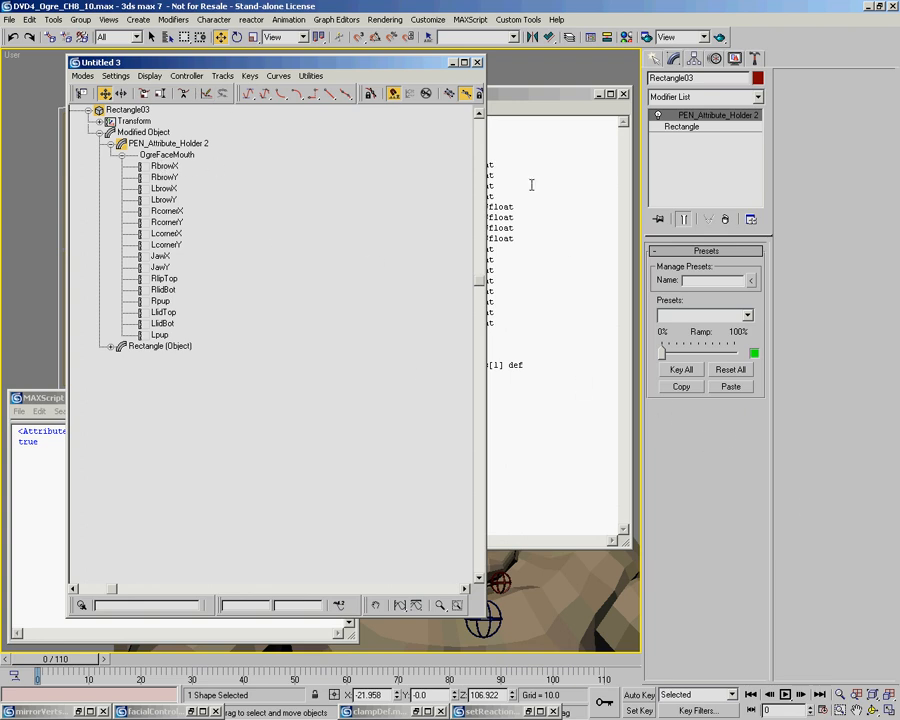
pyautogui.moveTo(160, 336)
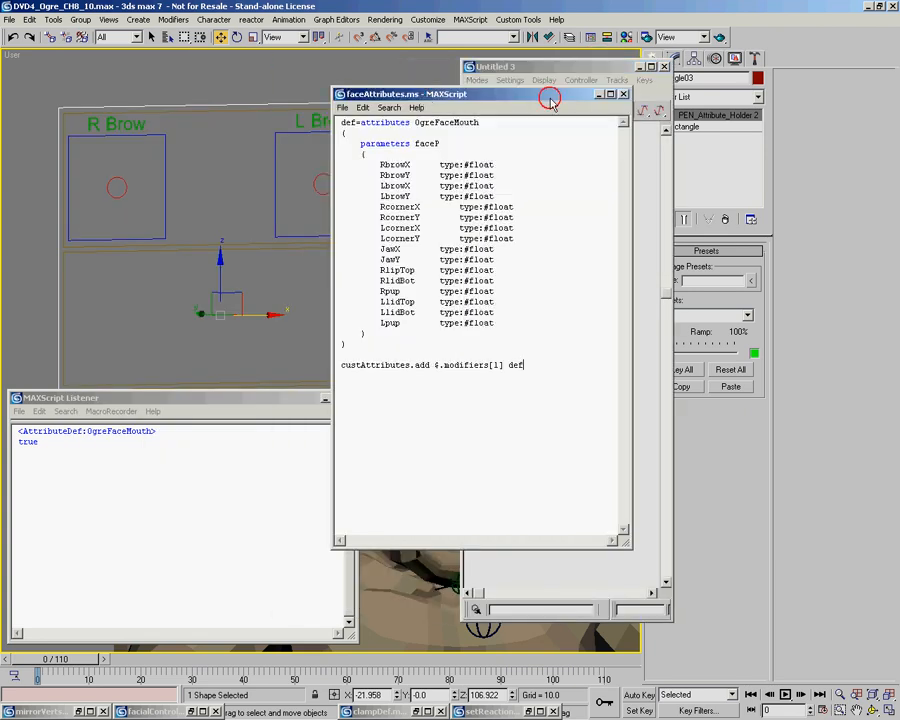
# Paste the R Corner handle's X Position as an instance onto RcornerX
pyautogui.click(624, 94)
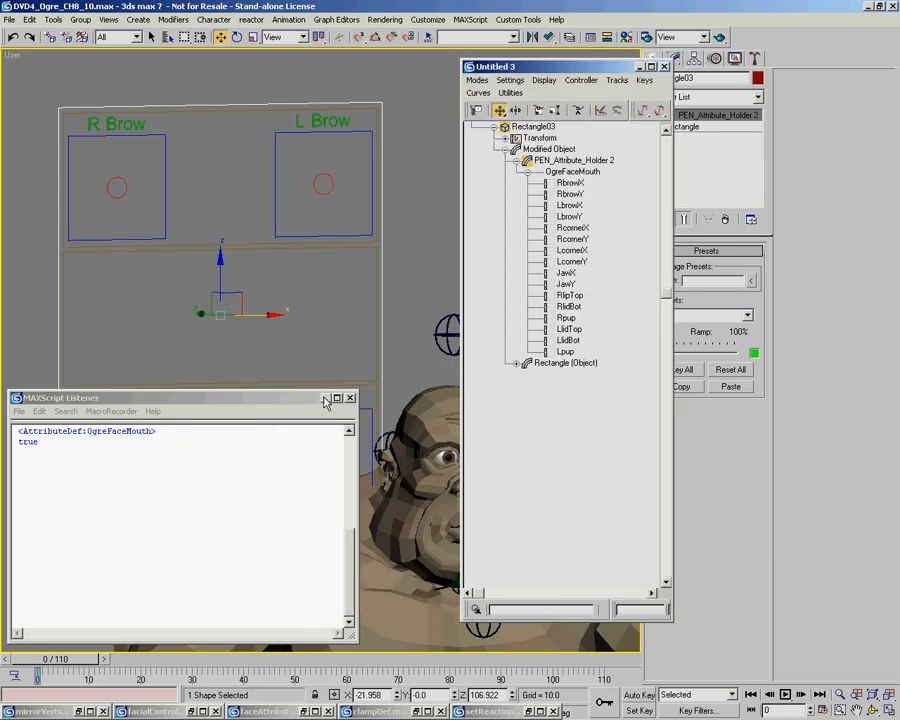
pyautogui.click(352, 396)
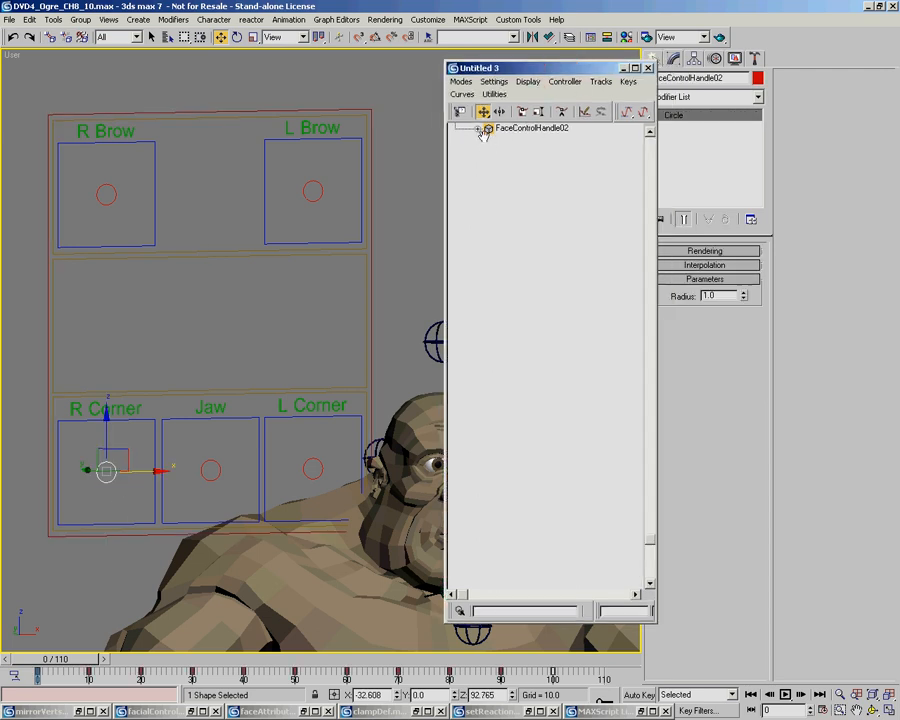
pyautogui.click(480, 128)
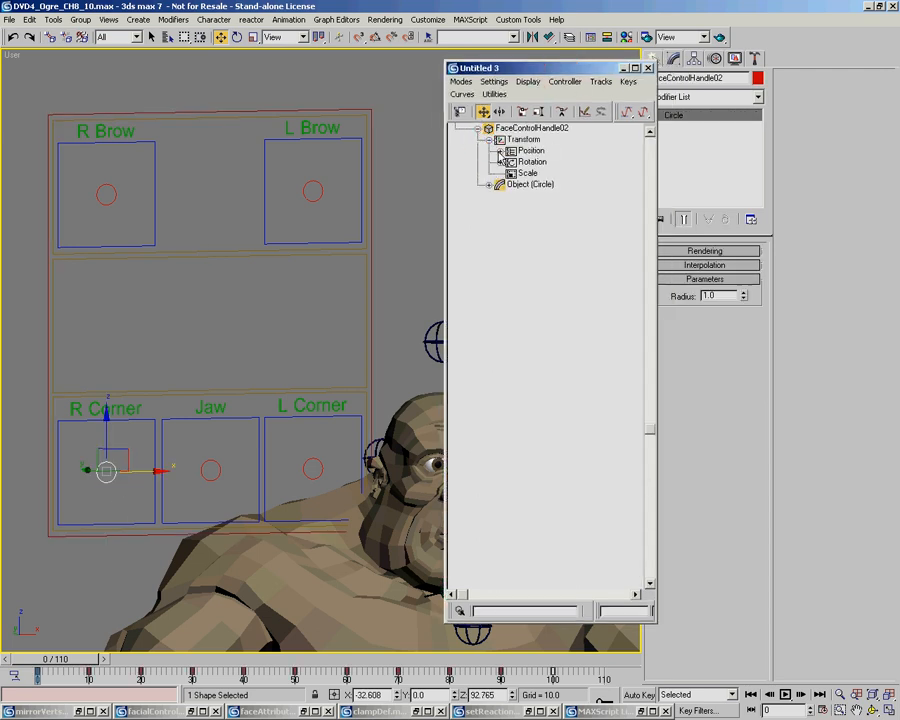
pyautogui.click(500, 150)
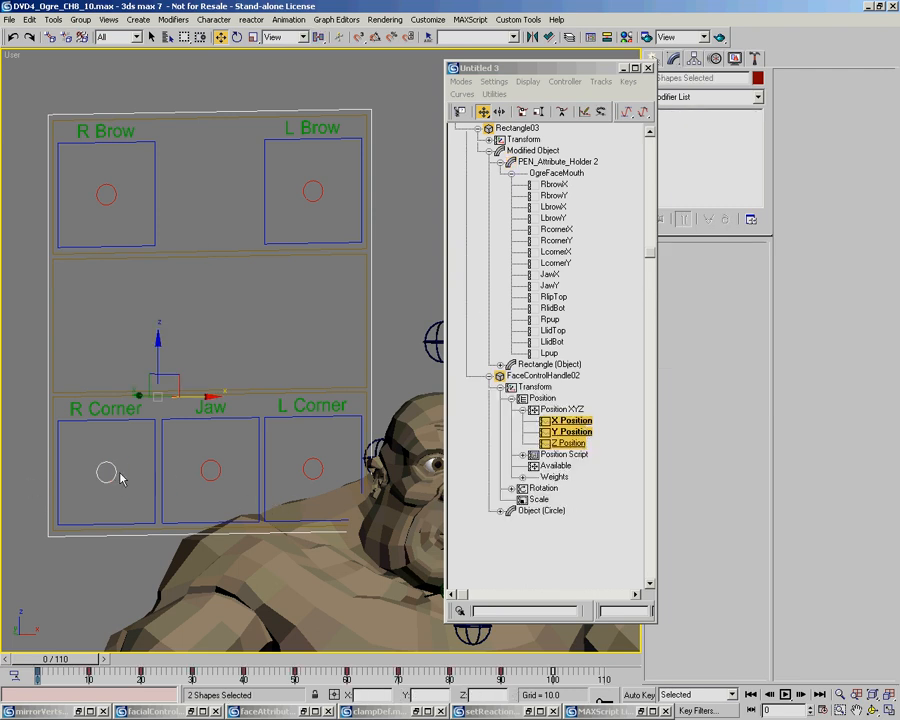
pyautogui.click(576, 420)
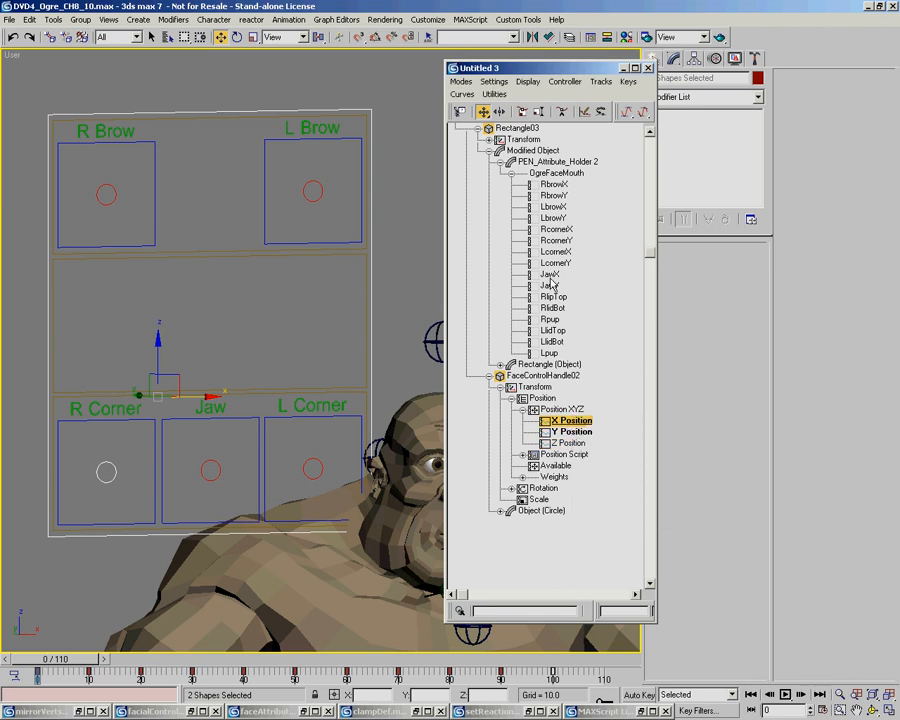
pyautogui.rightClick(556, 228)
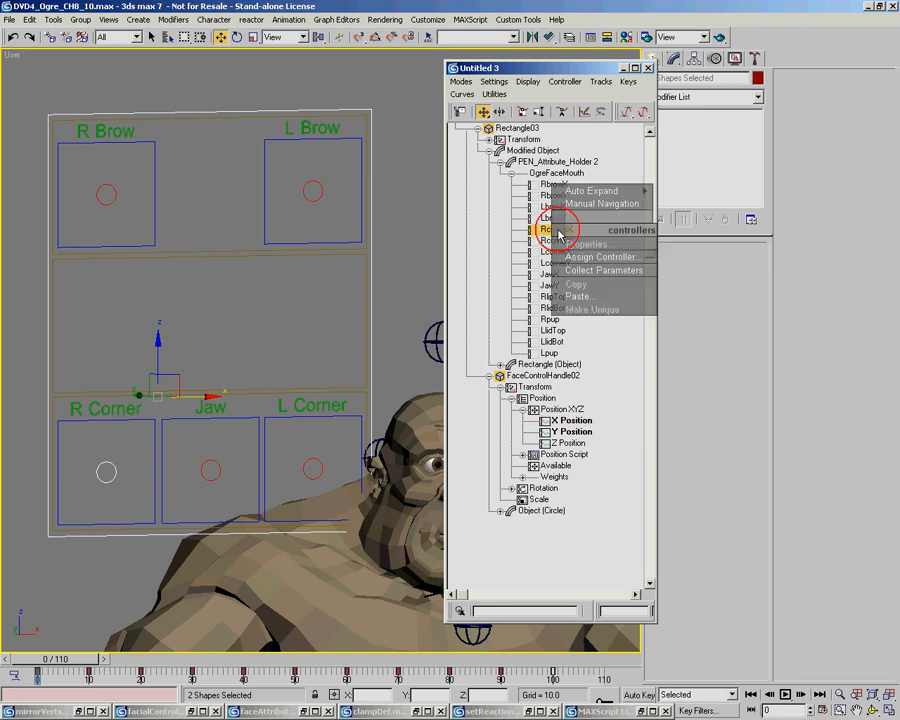
pyautogui.click(580, 296)
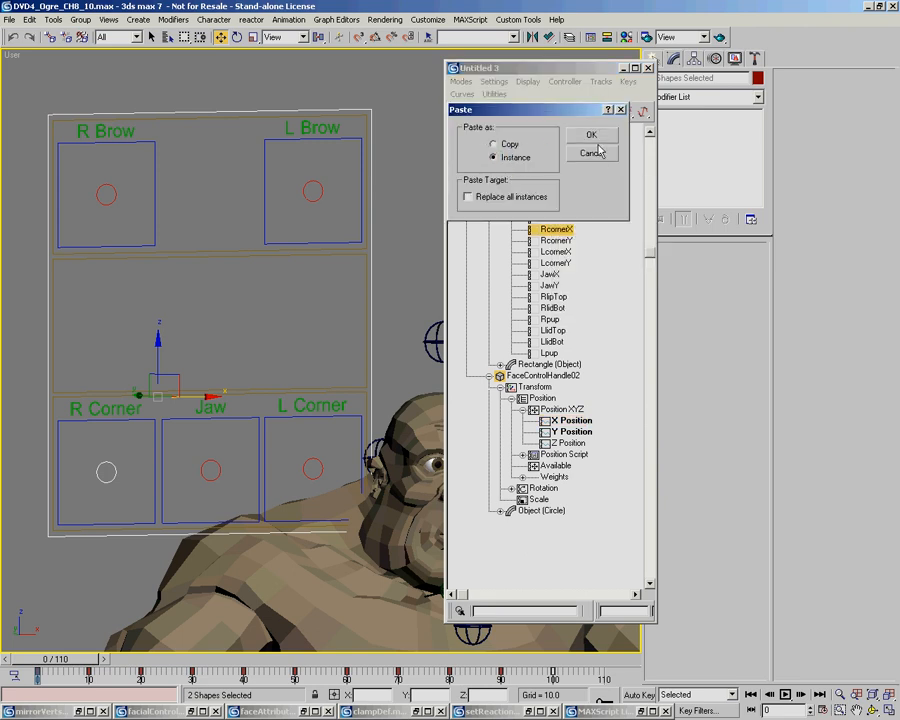
pyautogui.click(592, 134)
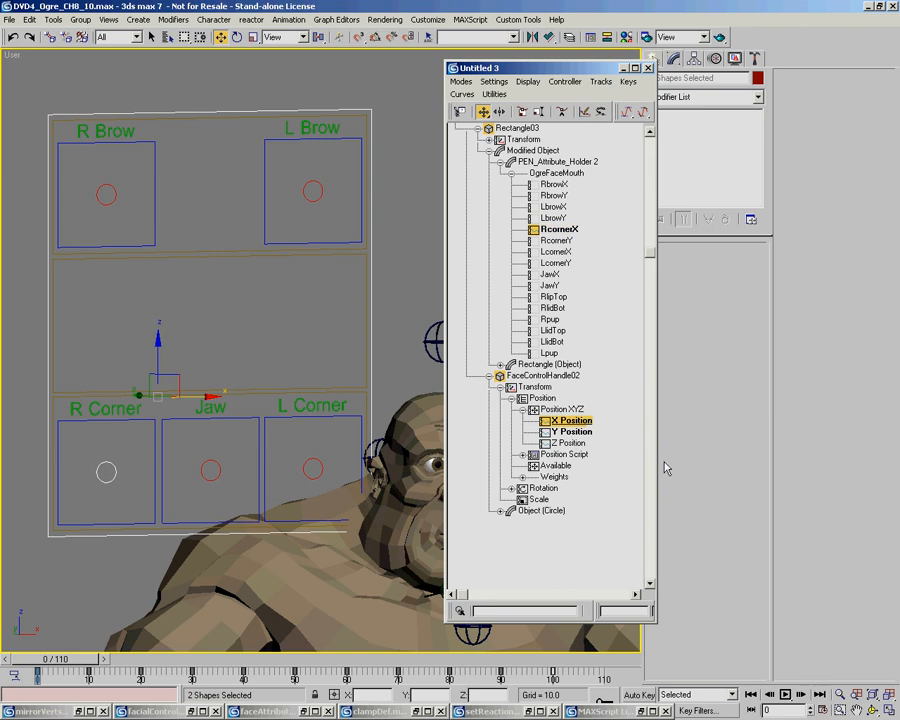
# Paste the R Corner handle's Y Position as an instance onto RcornerY
pyautogui.click(560, 228)
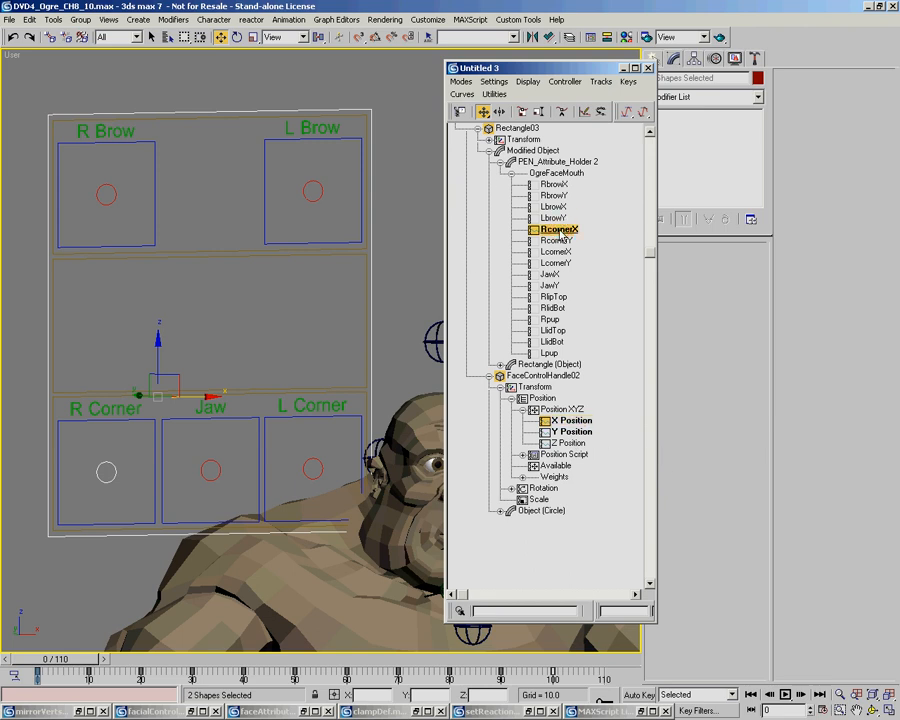
pyautogui.moveTo(570, 424)
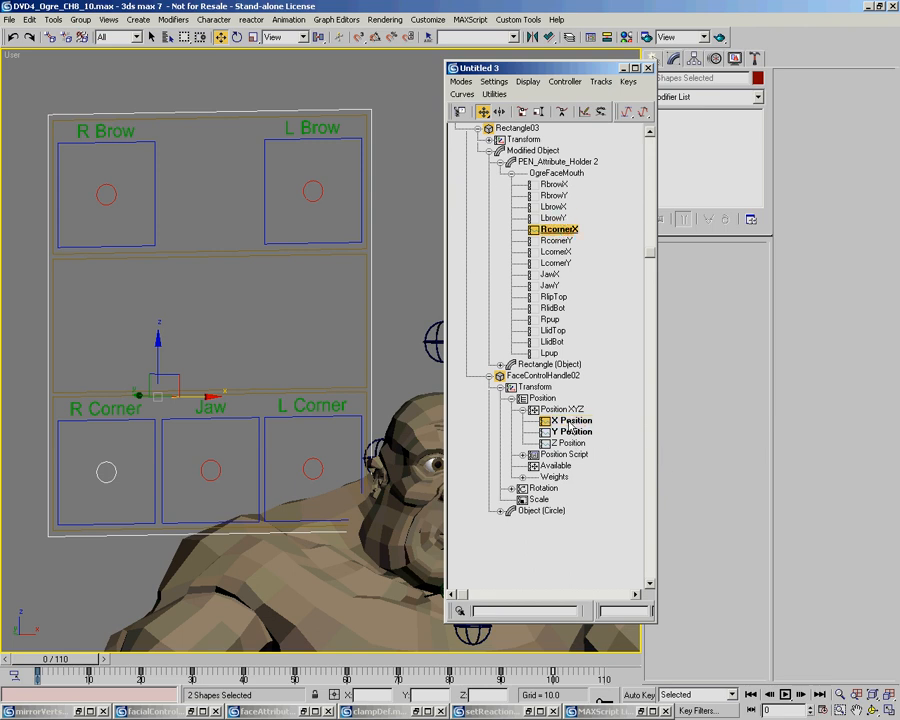
pyautogui.click(568, 420)
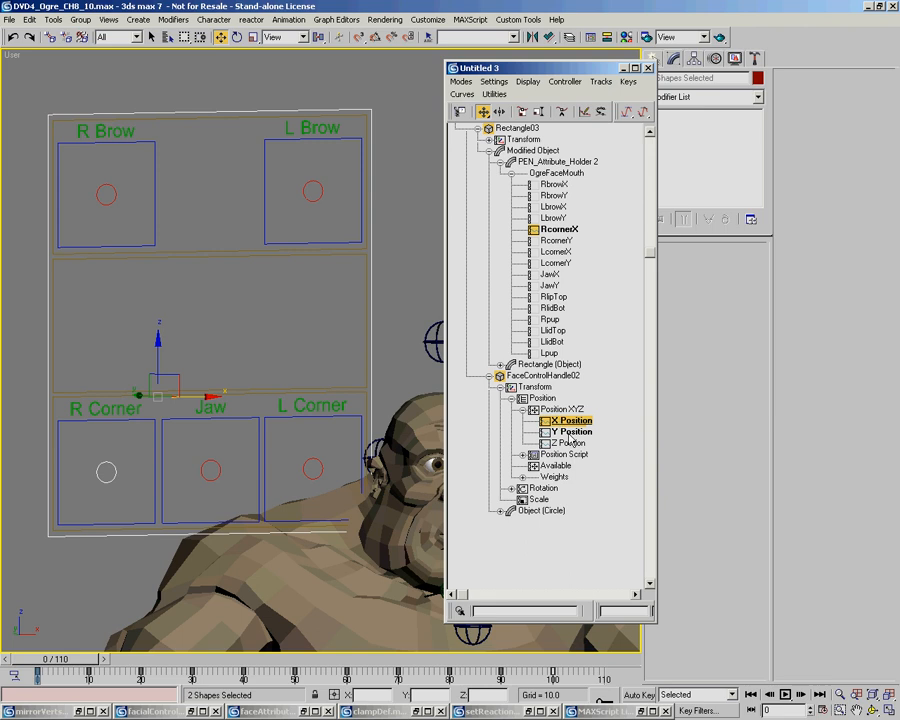
pyautogui.click(570, 432)
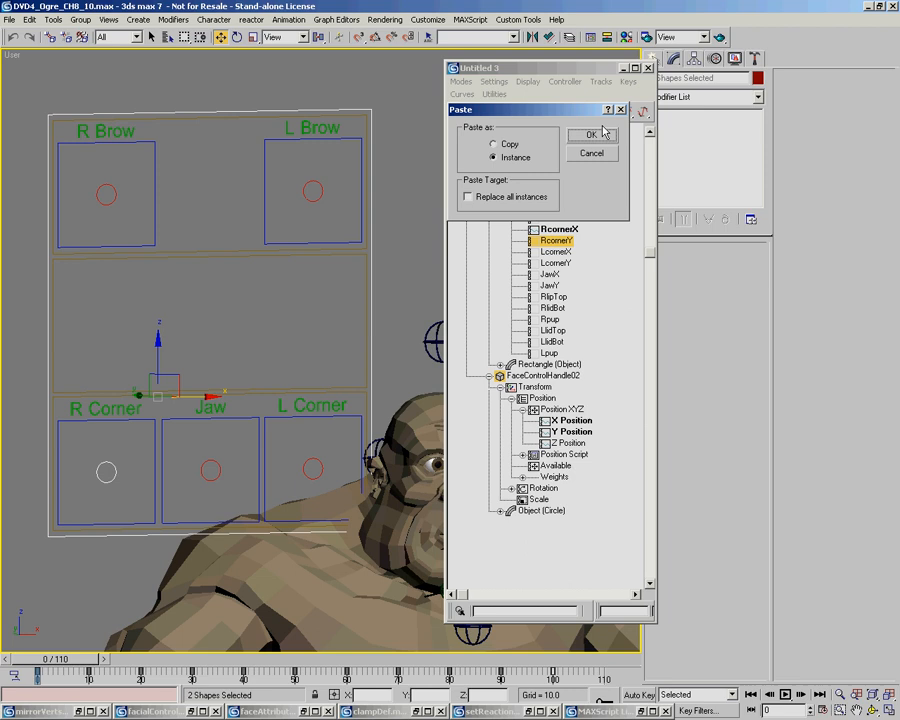
pyautogui.click(592, 134)
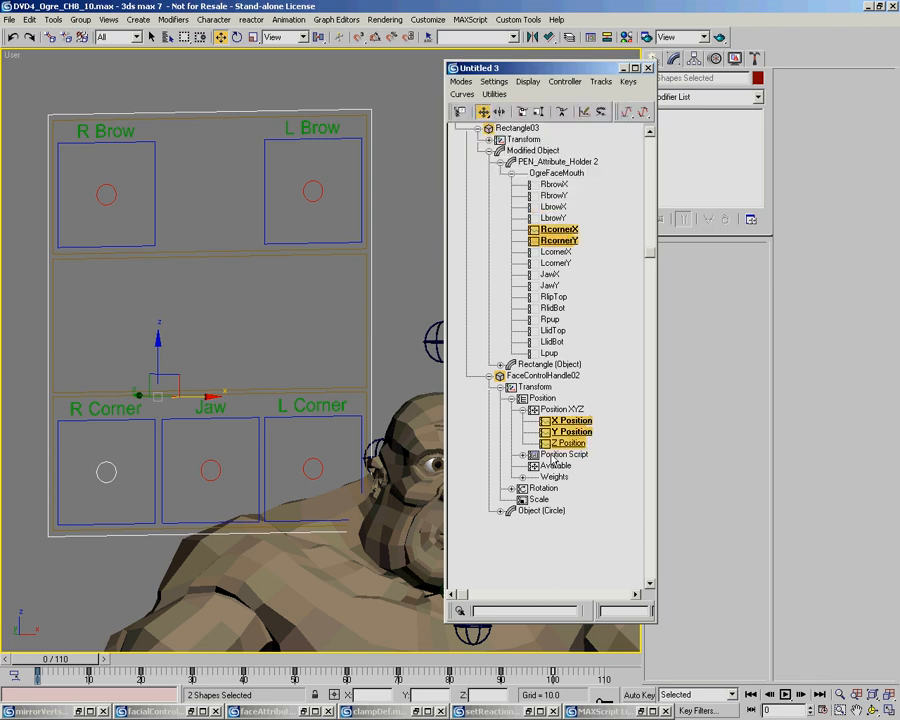
pyautogui.click(108, 462)
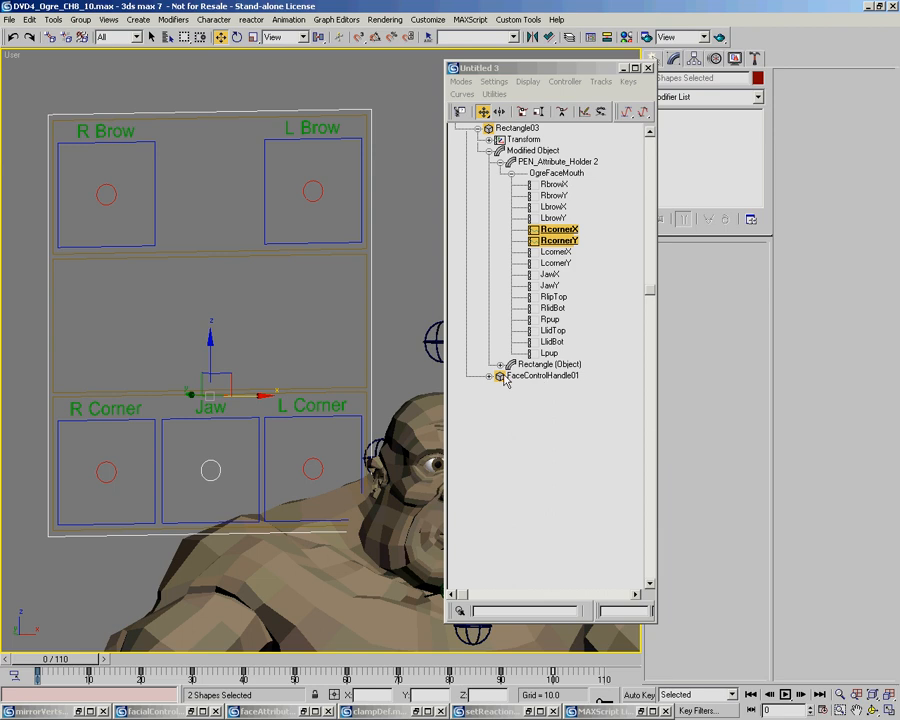
# Instance the Jaw handle's X and Y positions onto JawX and JawY
pyautogui.click(502, 376)
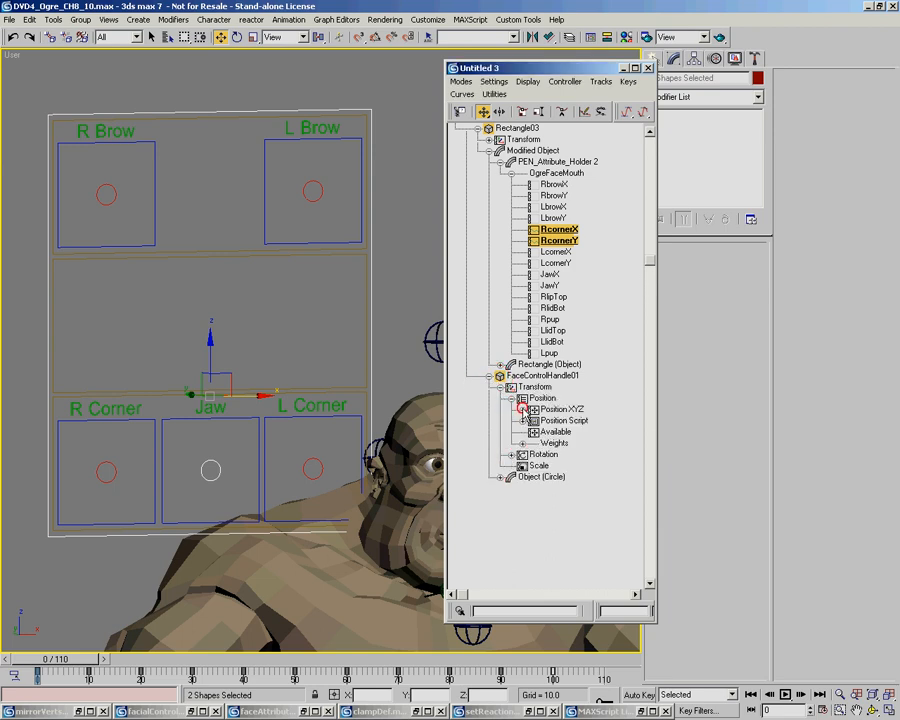
pyautogui.rightClick(562, 408)
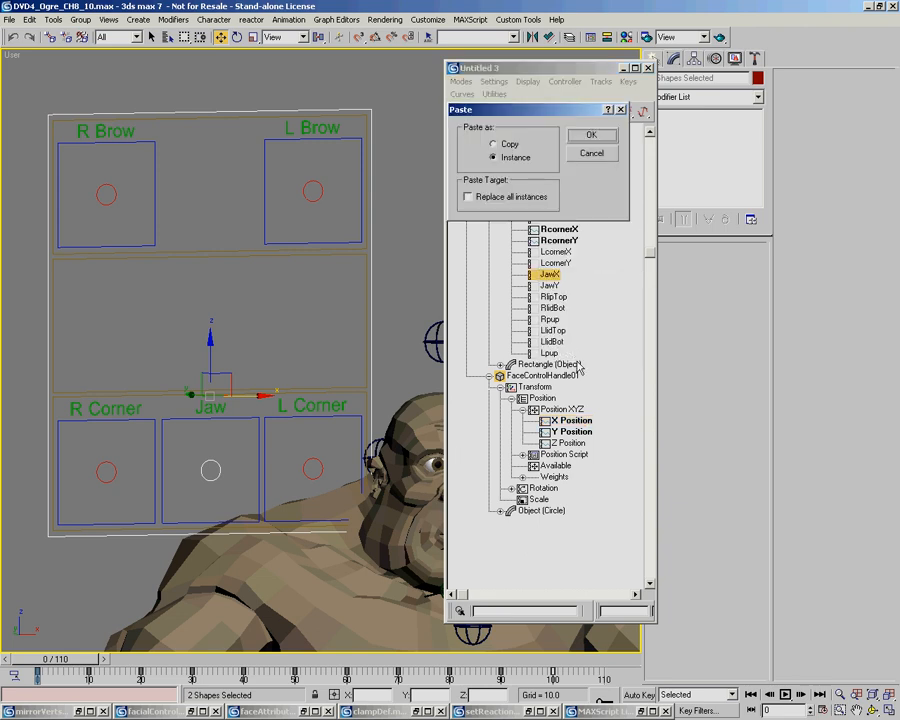
pyautogui.rightClick(570, 420)
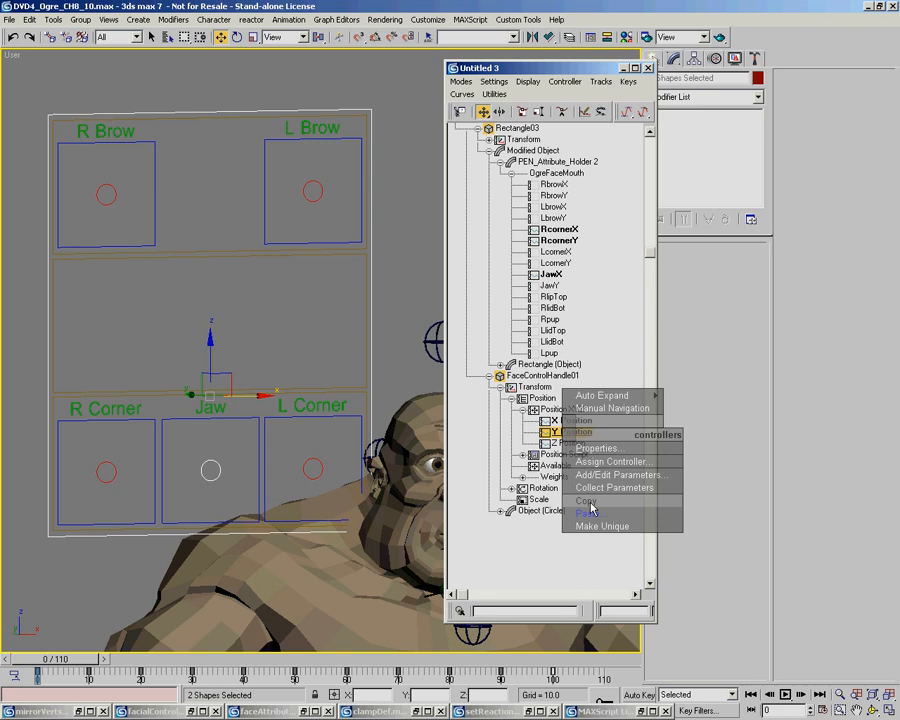
pyautogui.click(588, 512)
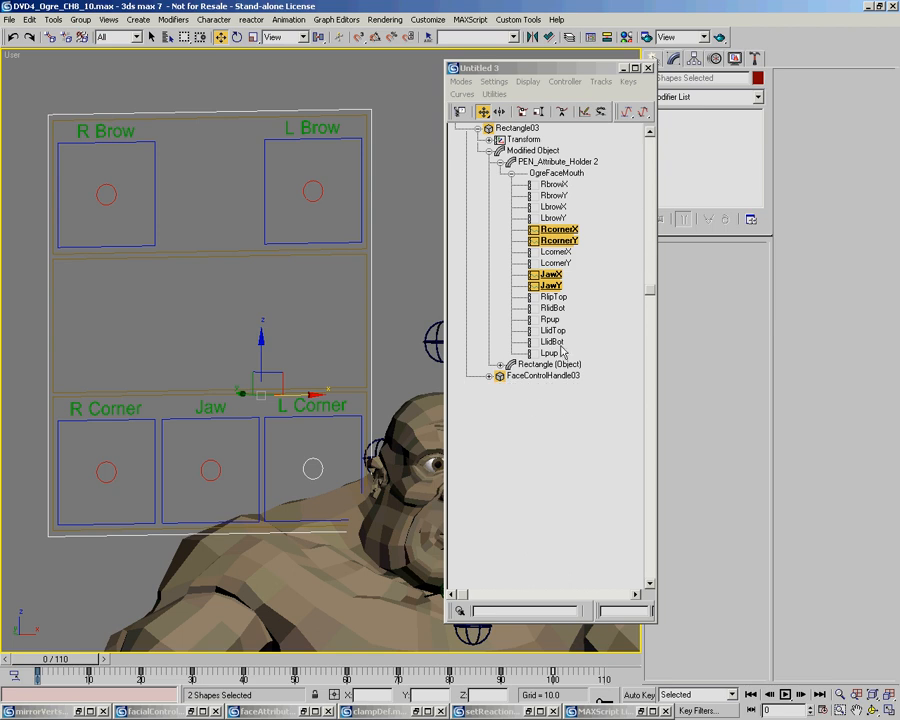
# Instance the L Corner handle's X and Y positions onto LcornerX and LcornerY
pyautogui.click(504, 364)
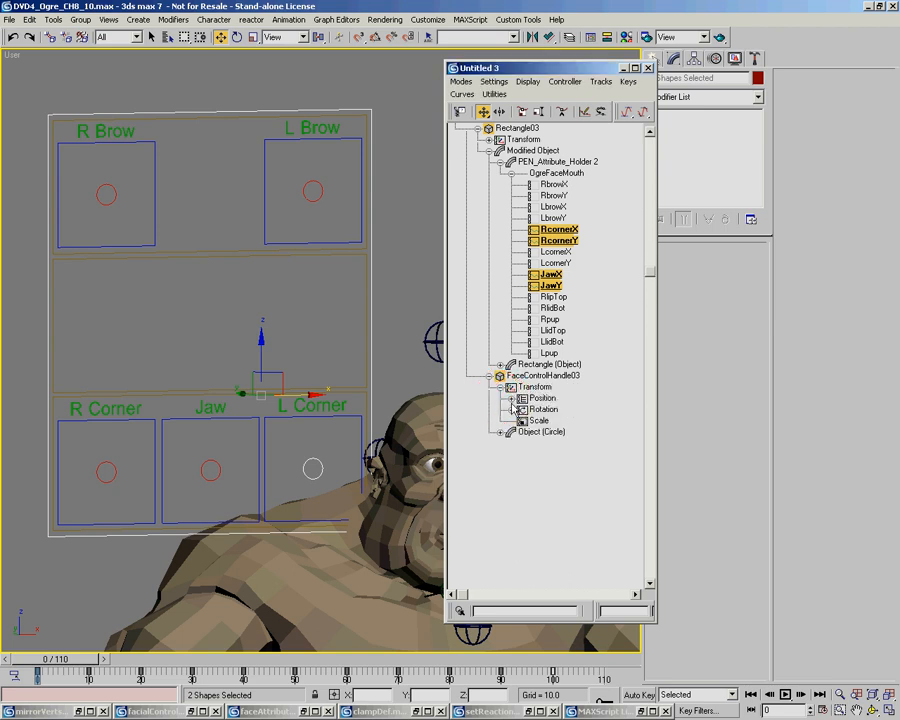
pyautogui.rightClick(544, 398)
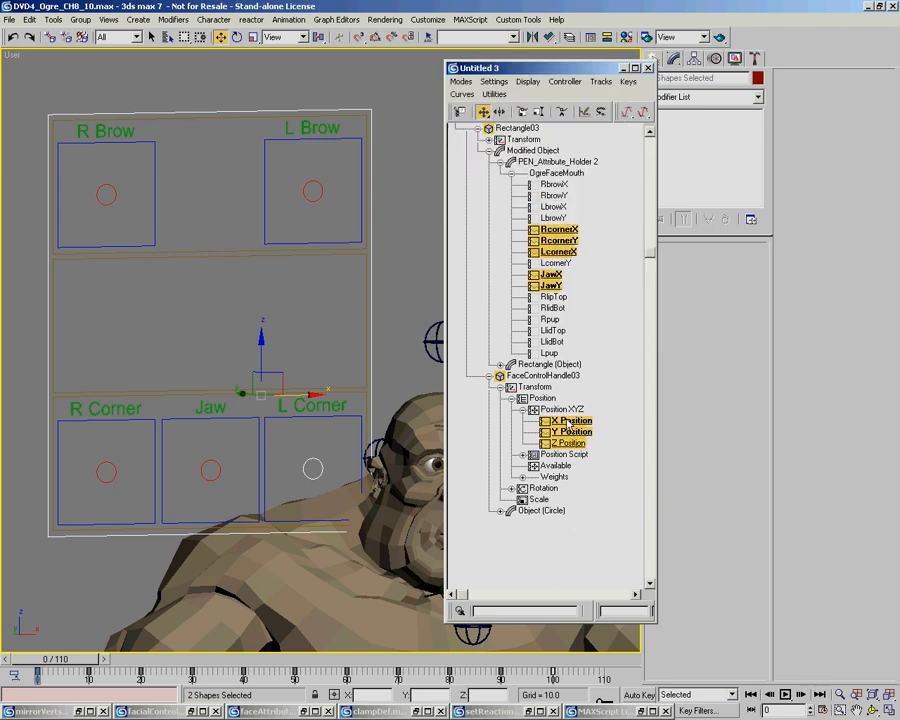
pyautogui.rightClick(568, 420)
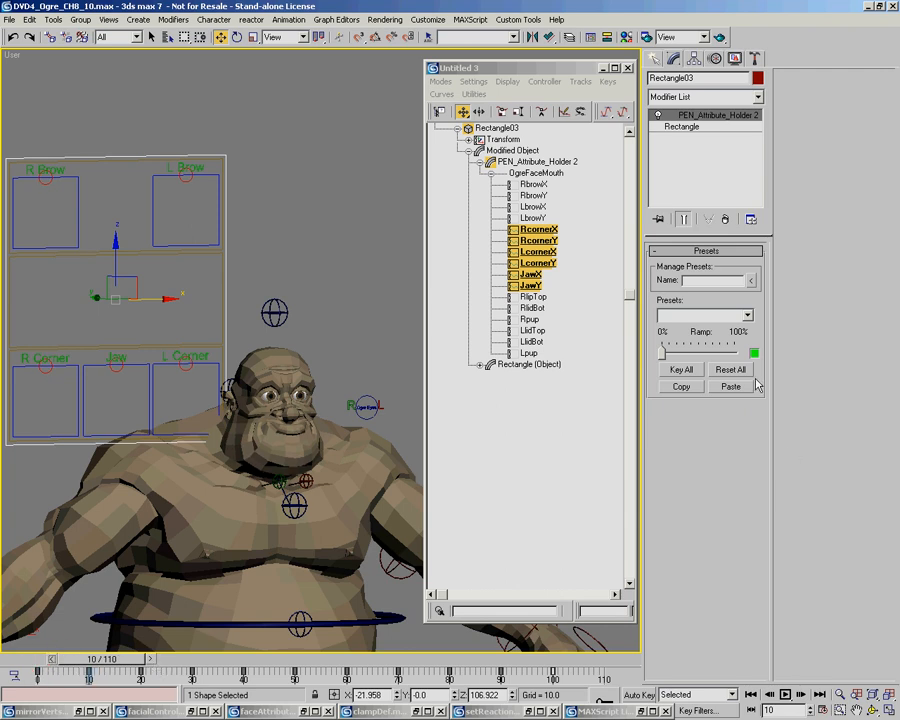
# Reset all attributes, then name a new preset 'Smirk' in the Presets rollout
pyautogui.click(732, 370)
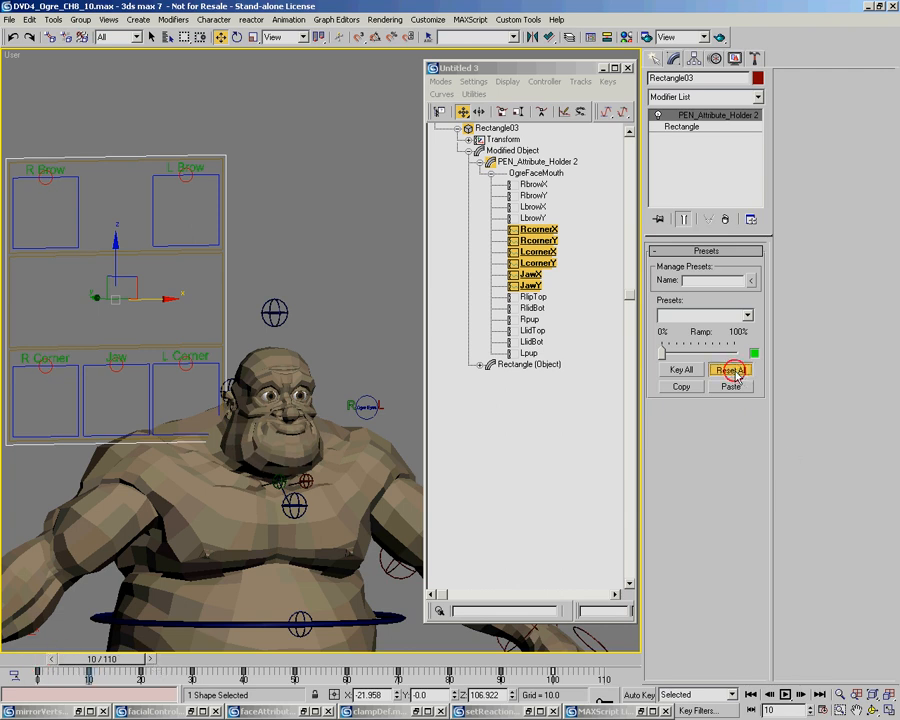
pyautogui.click(732, 370)
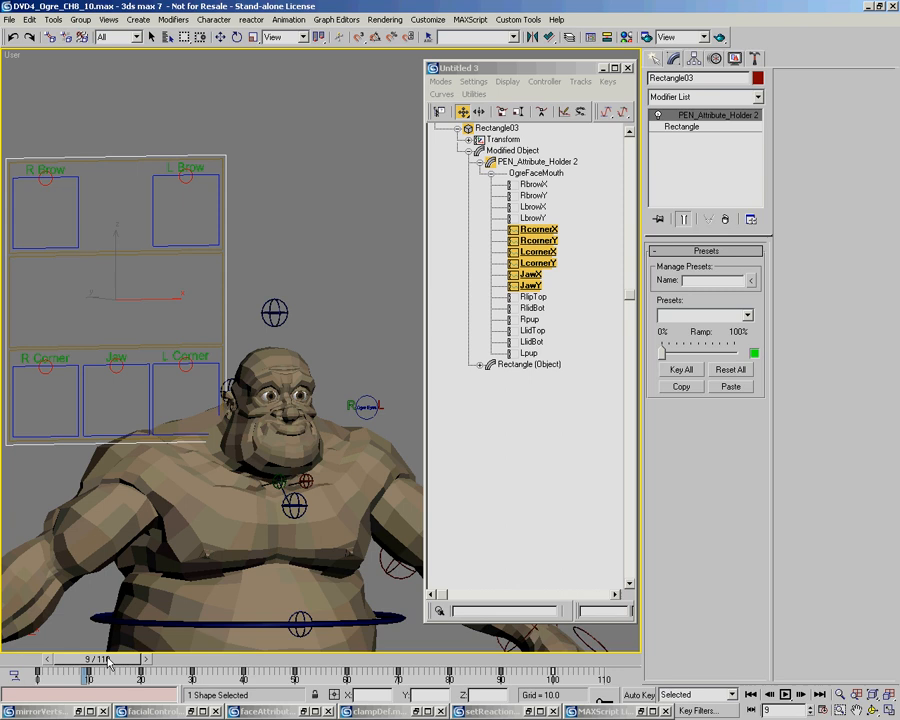
pyautogui.click(112, 660)
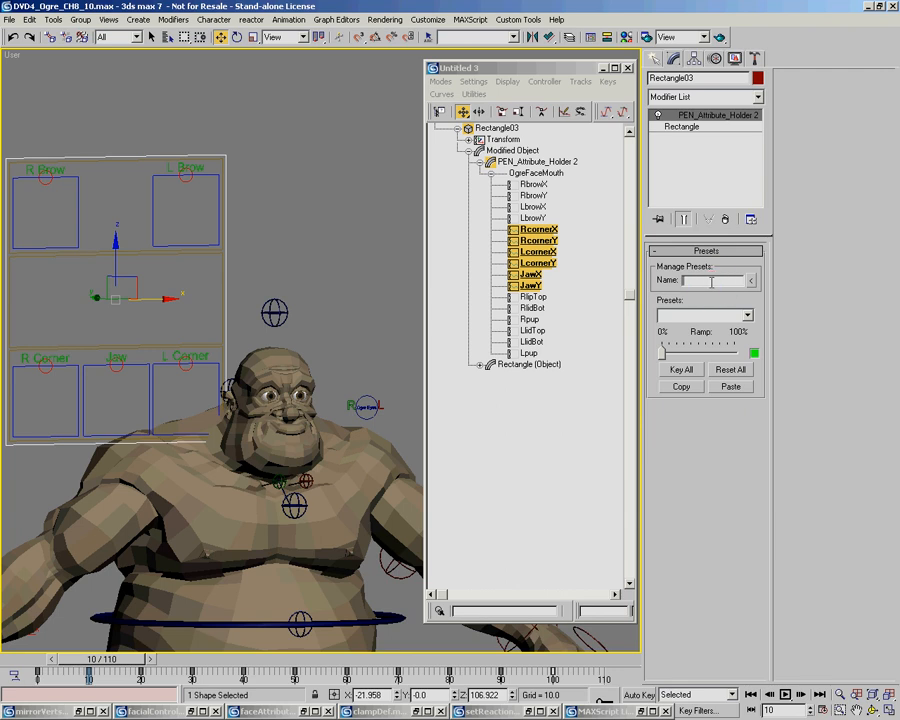
pyautogui.write('Sm')
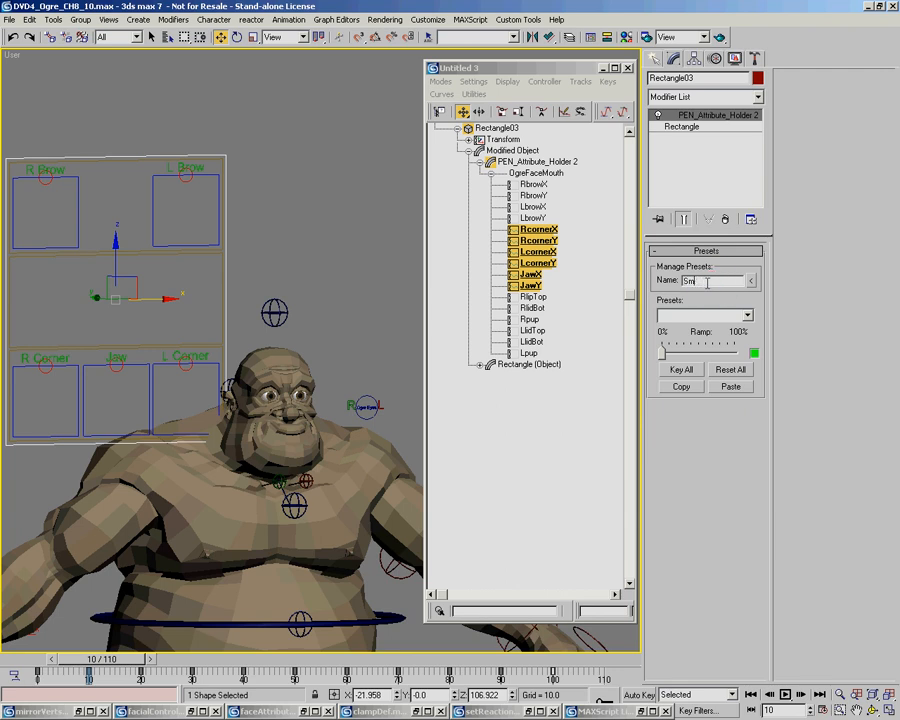
pyautogui.write('irk')
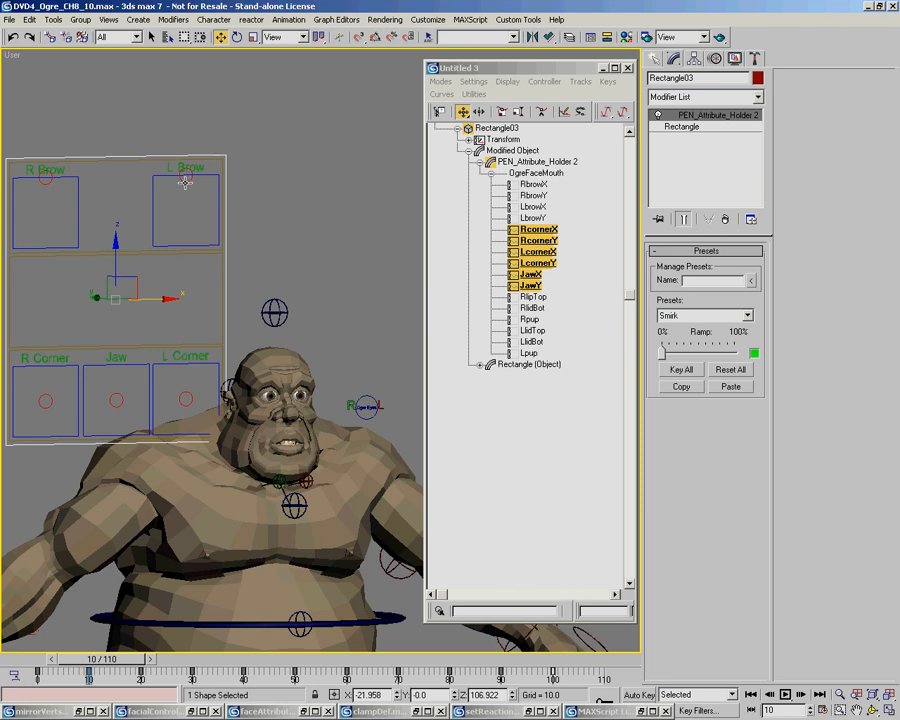
pyautogui.moveTo(120, 204)
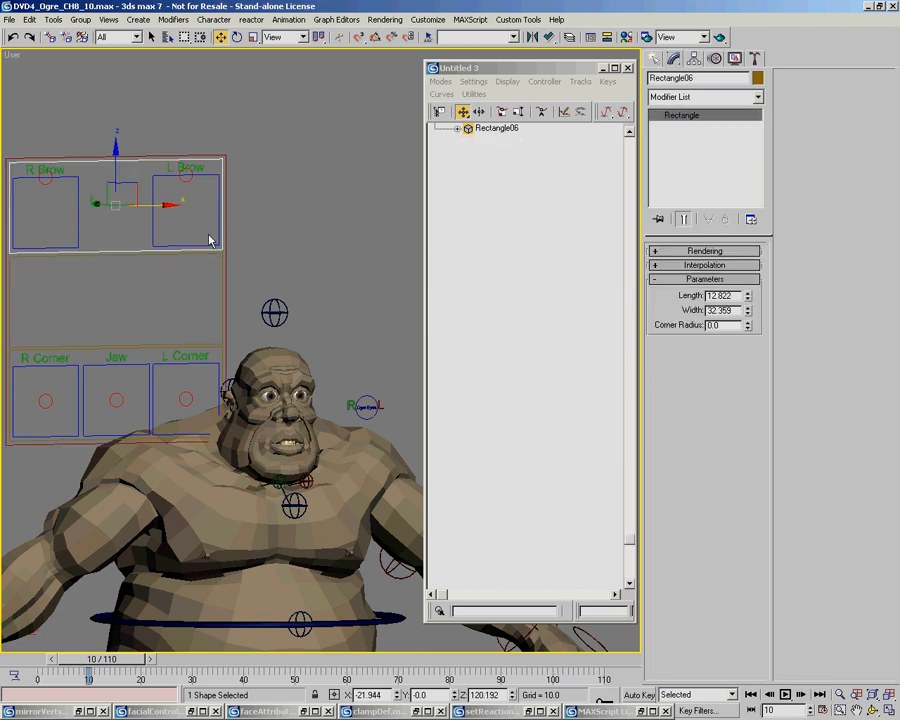
pyautogui.moveTo(44, 198)
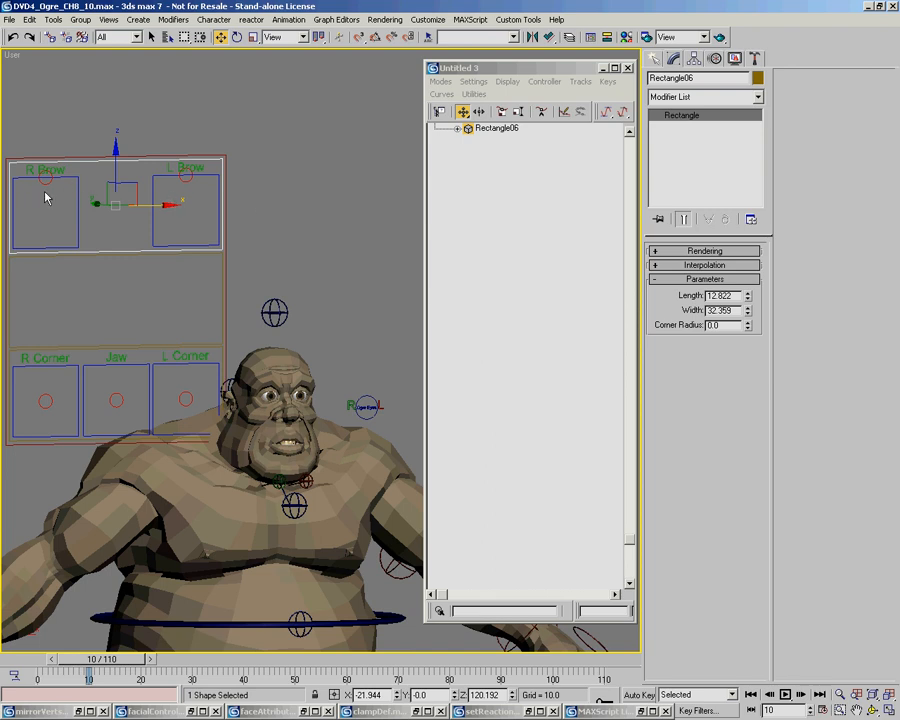
pyautogui.moveTo(216, 338)
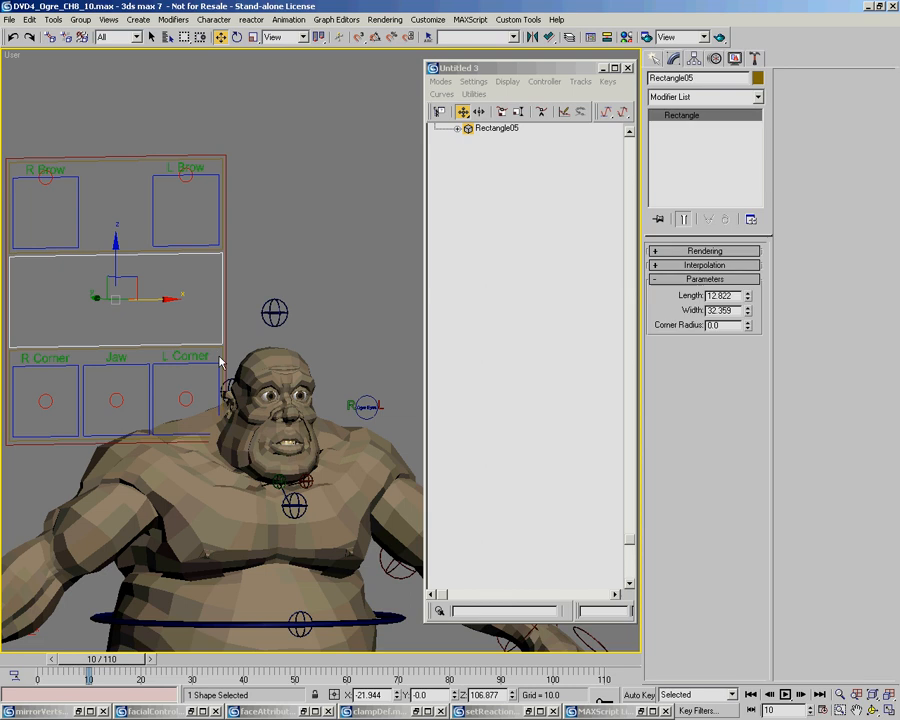
pyautogui.click(114, 400)
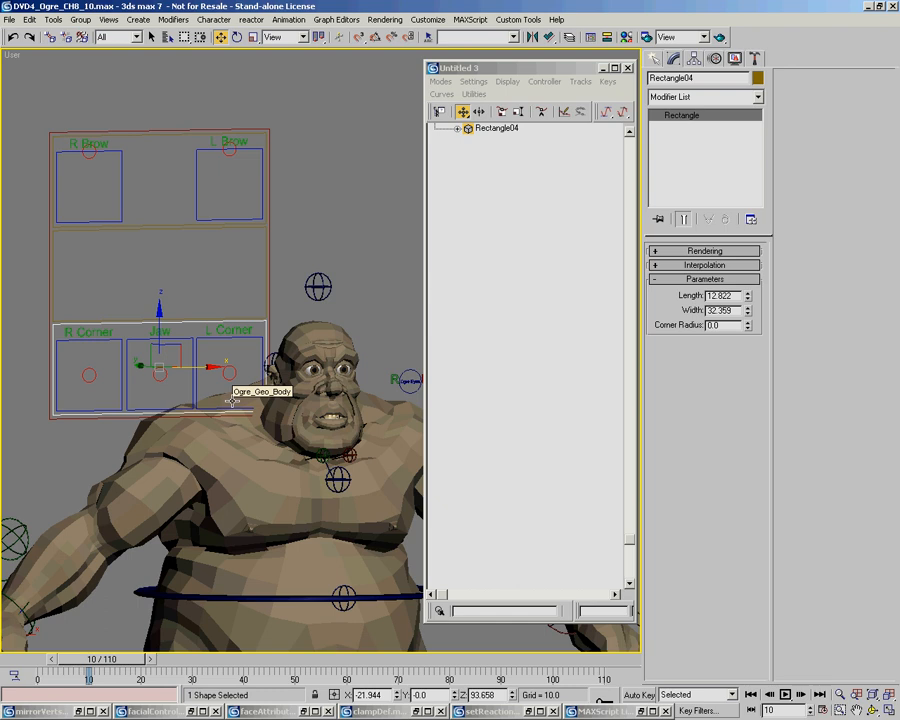
pyautogui.moveTo(192, 388)
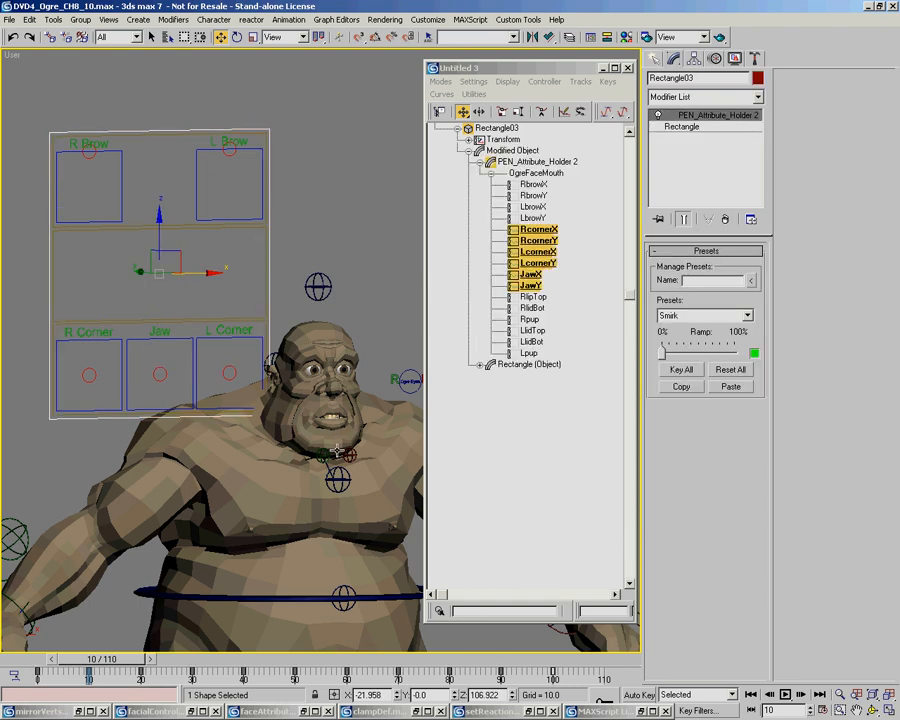
pyautogui.moveTo(678, 328)
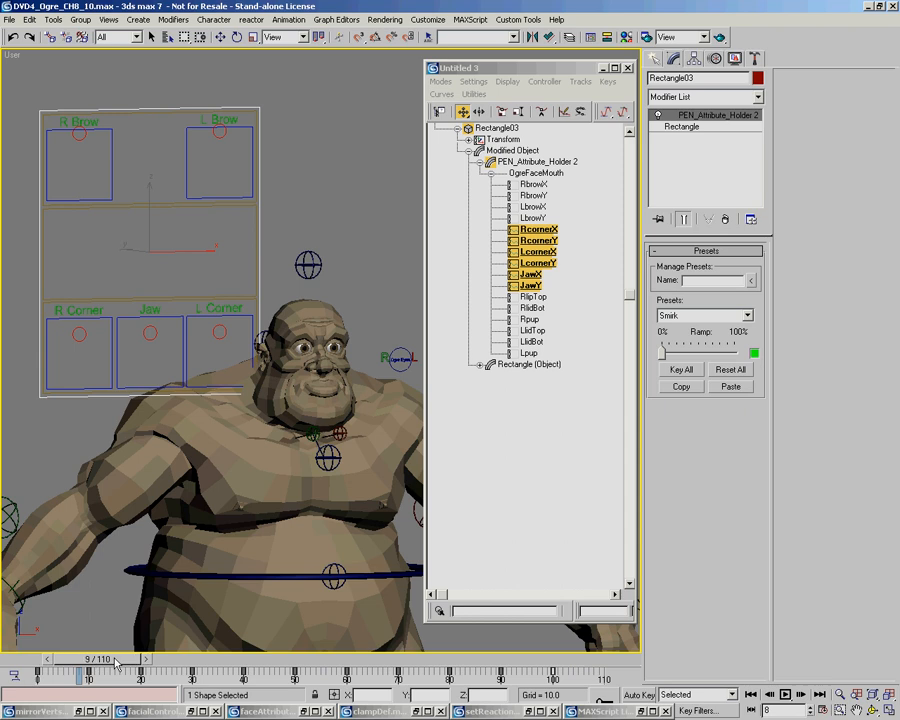
# Paste the Smirk preset so the ogre's mouth shifts into the smirk pose
pyautogui.click(684, 388)
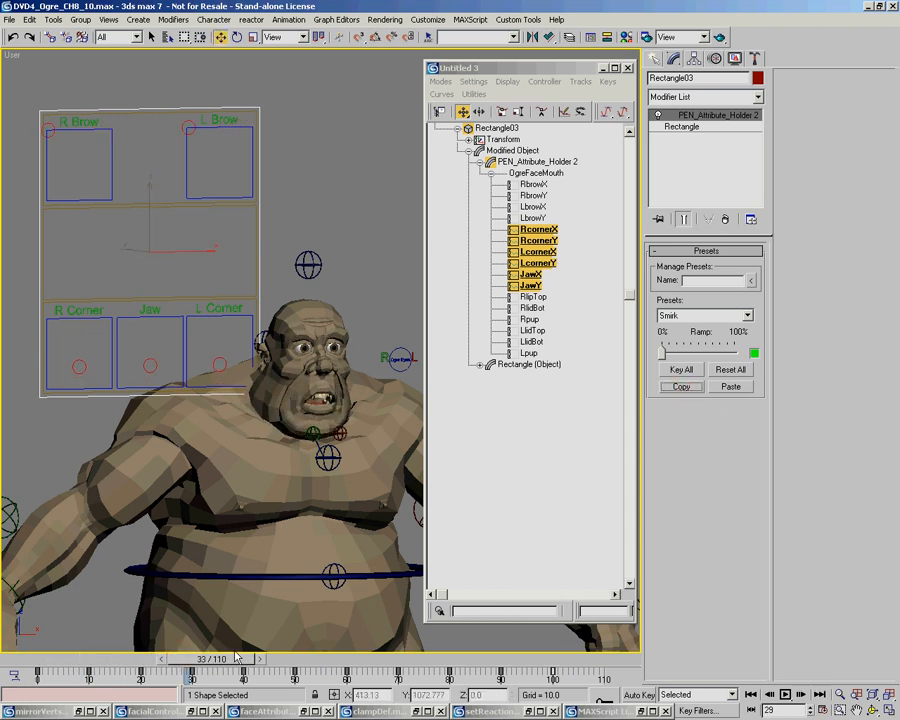
pyautogui.click(732, 388)
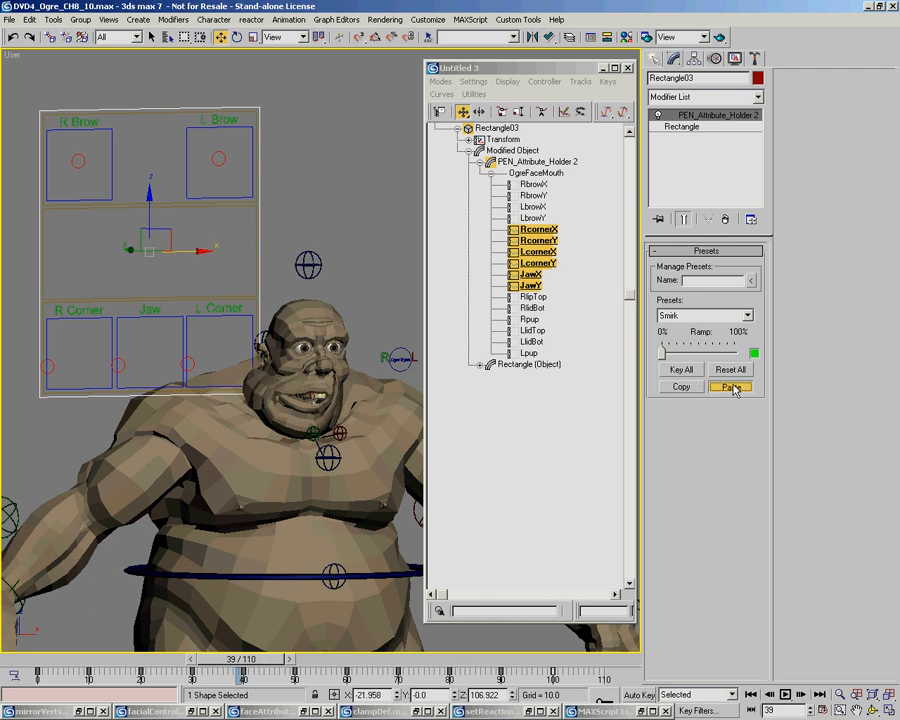
pyautogui.click(730, 388)
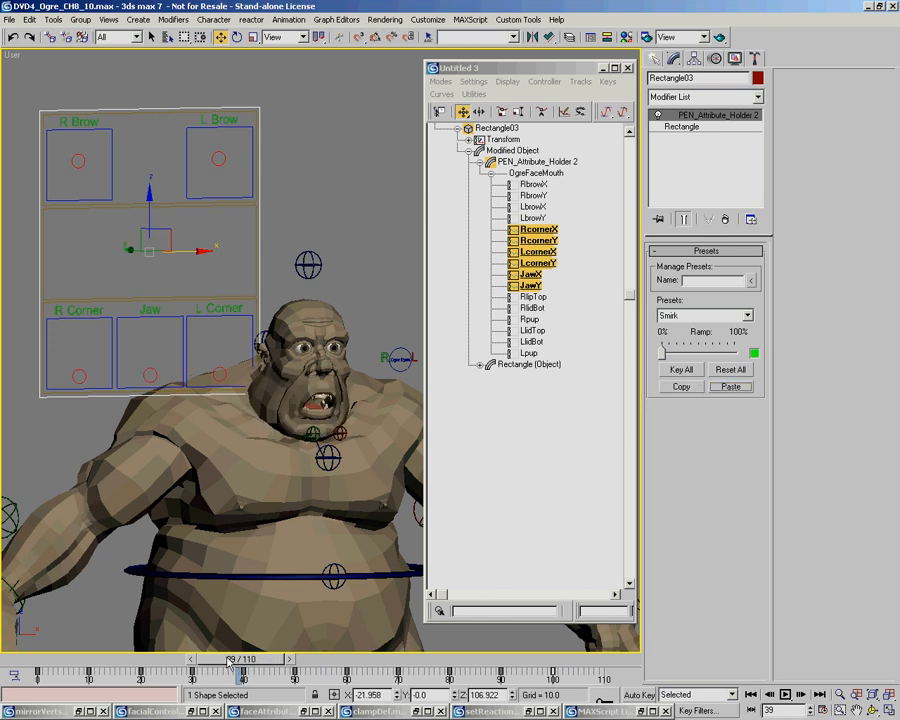